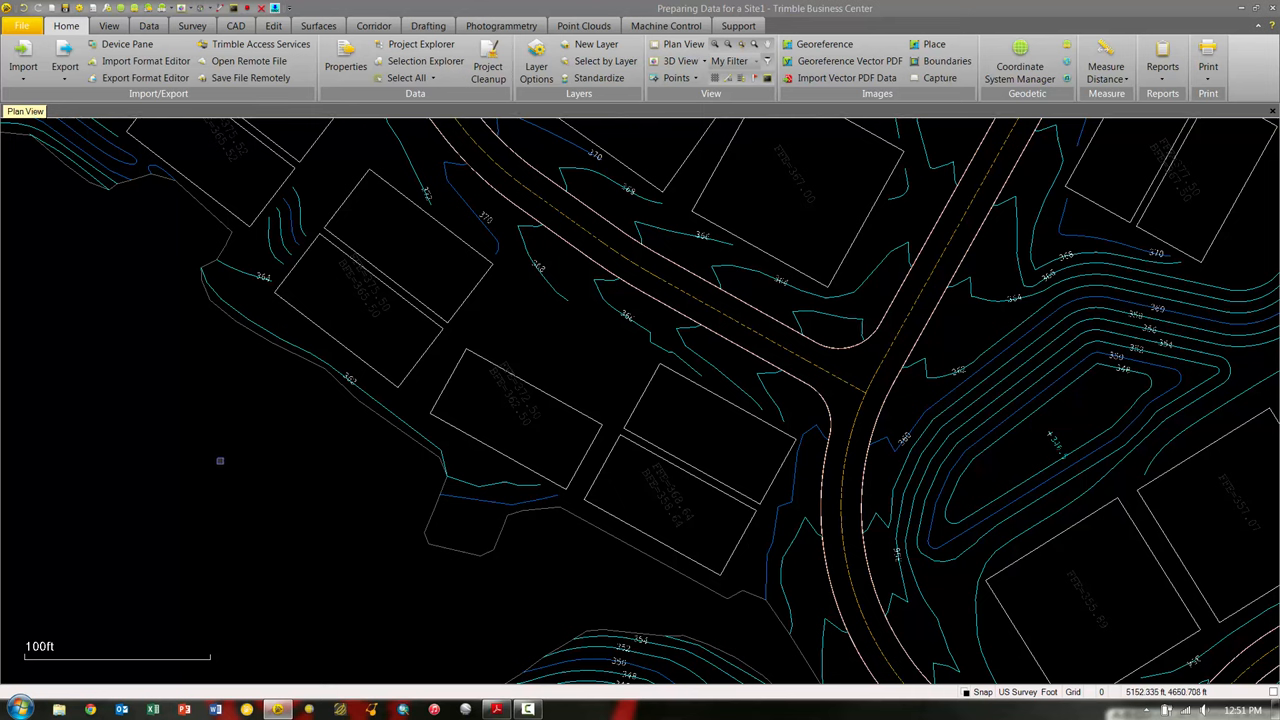
mouse_move(230, 452)
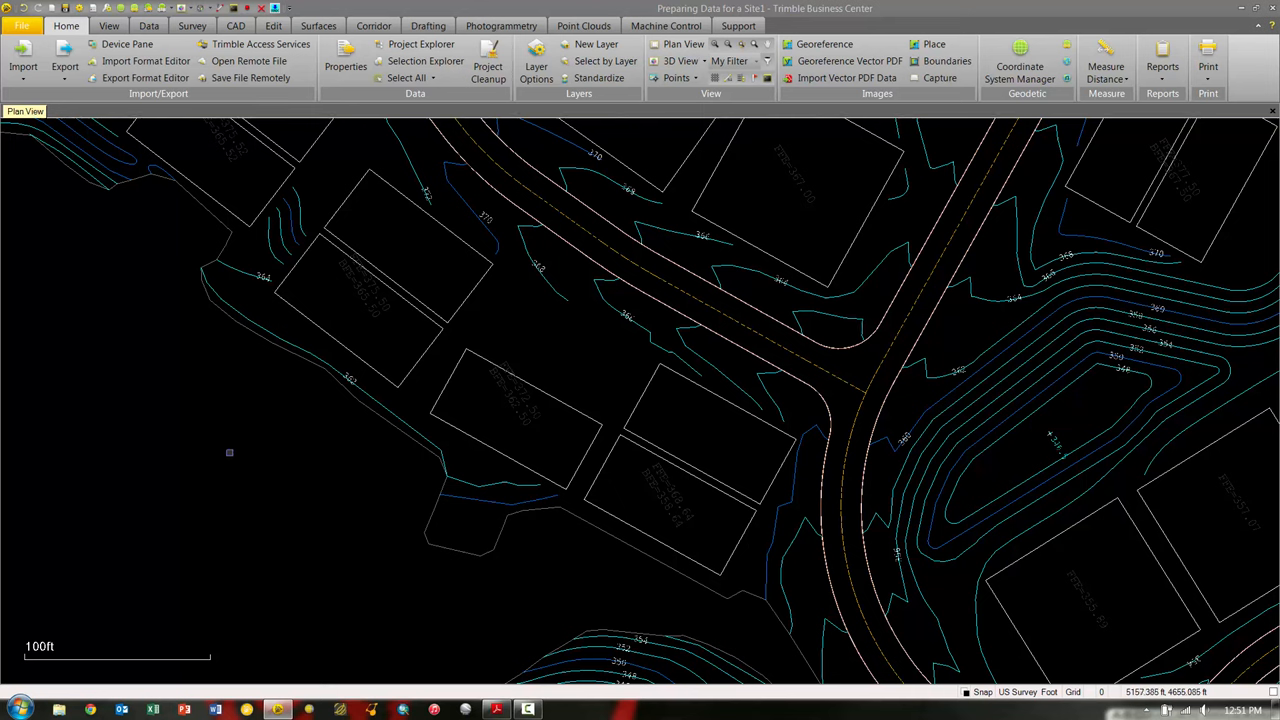
mouse_move(164, 426)
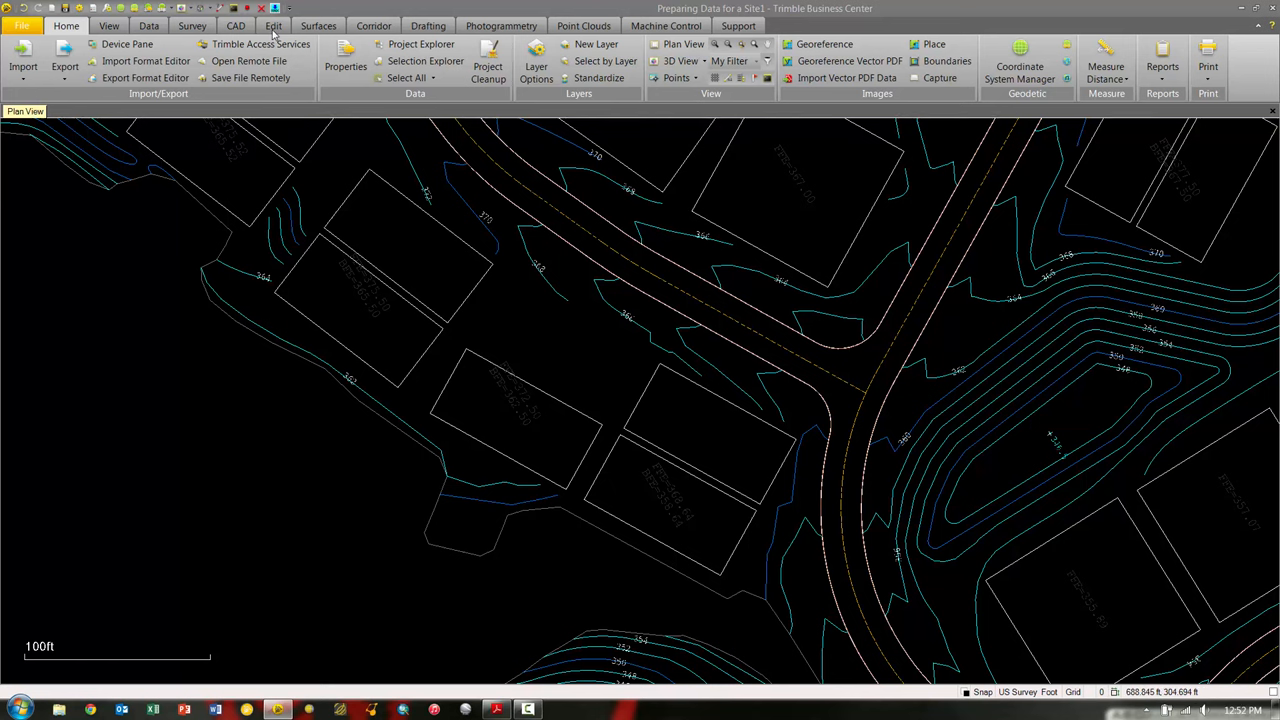
Switch the ribbon to the Edit tools with the Transform commands.
click(272, 24)
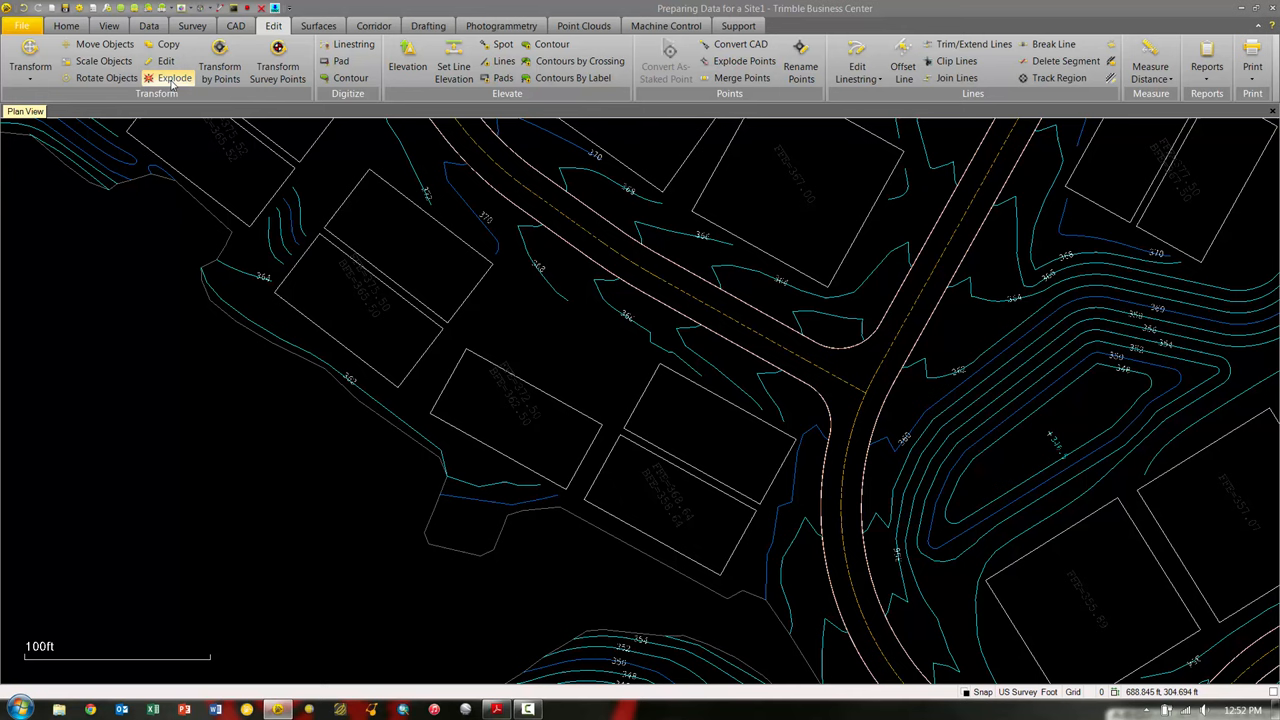
mouse_move(168, 44)
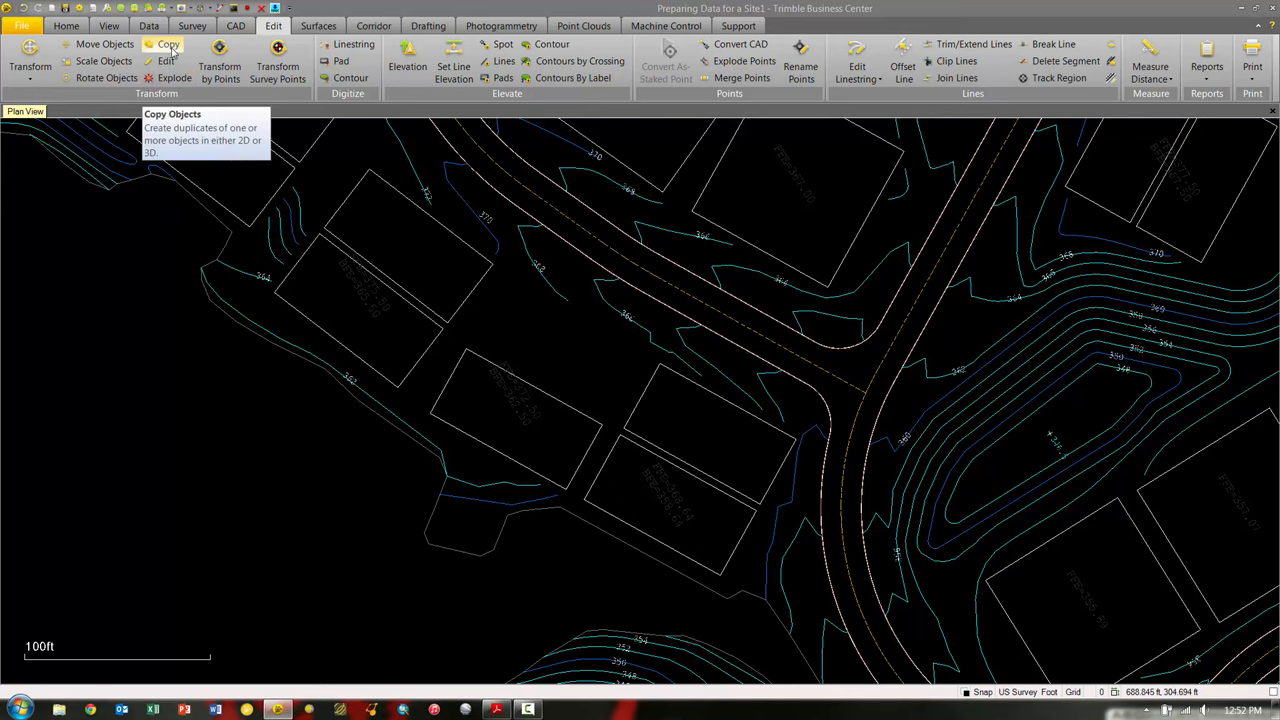
Start Copy Objects and select the left building pad as the object to duplicate.
click(168, 44)
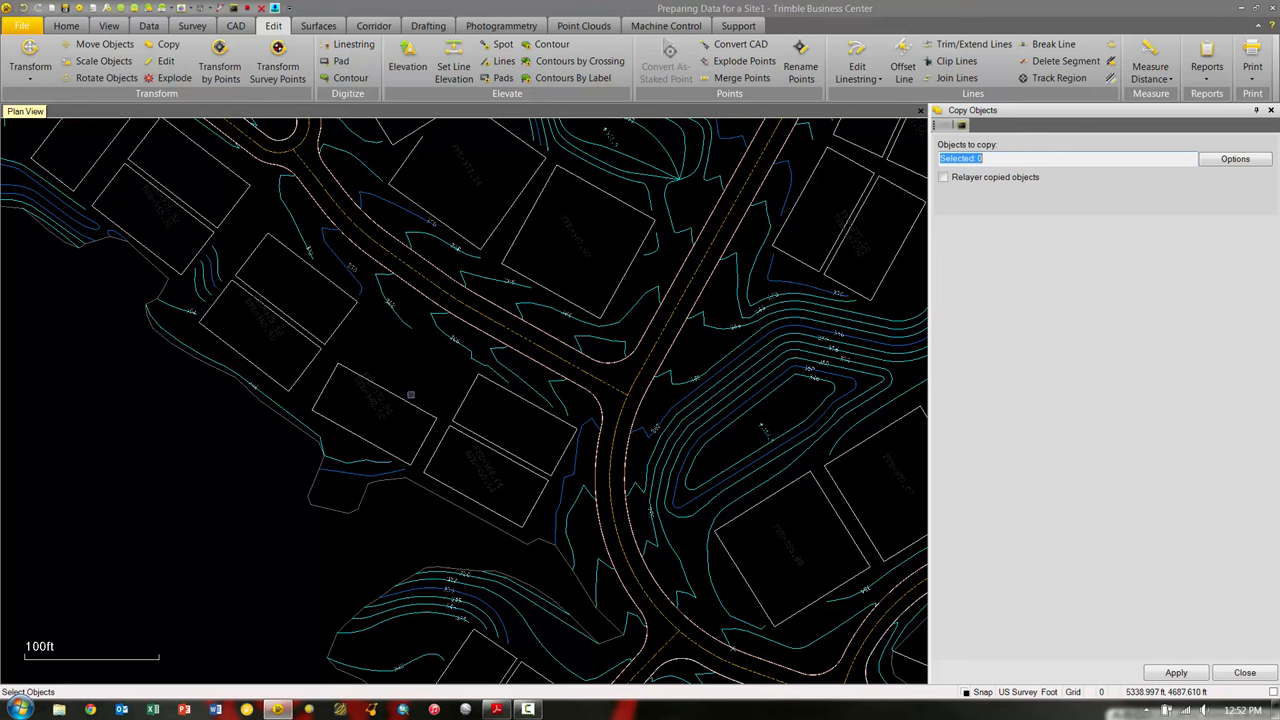
mouse_move(424, 410)
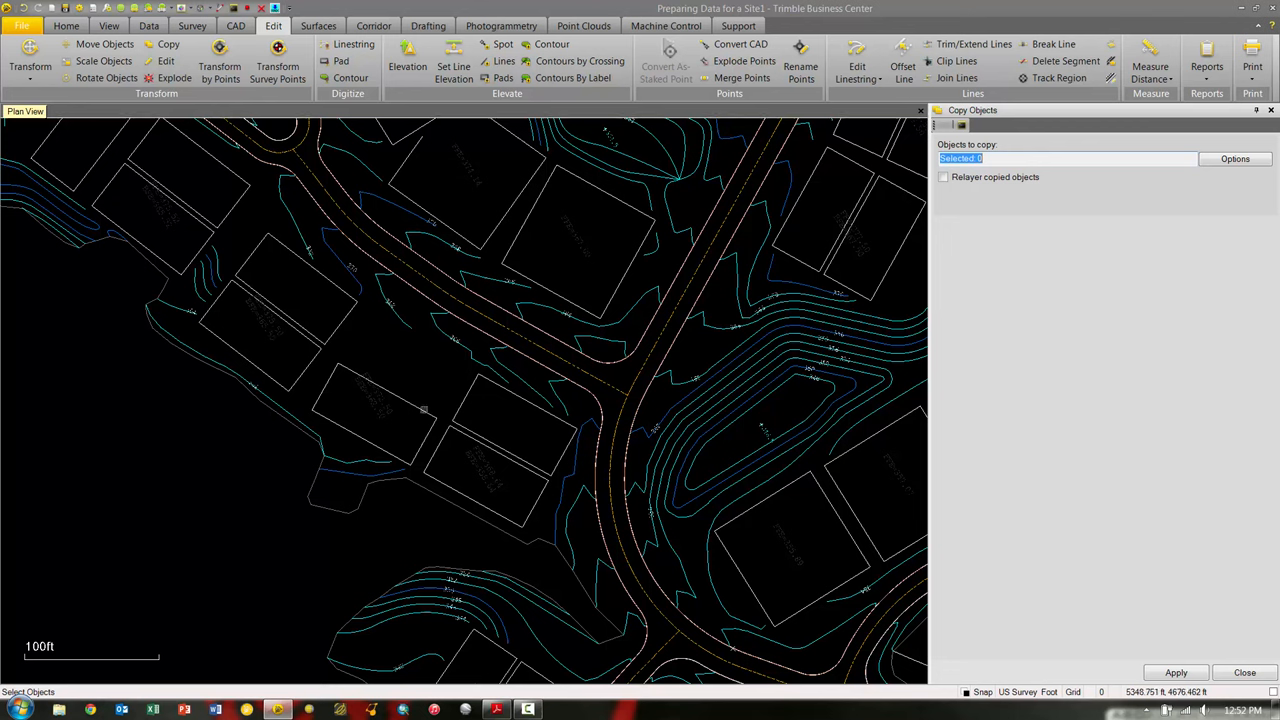
click(376, 414)
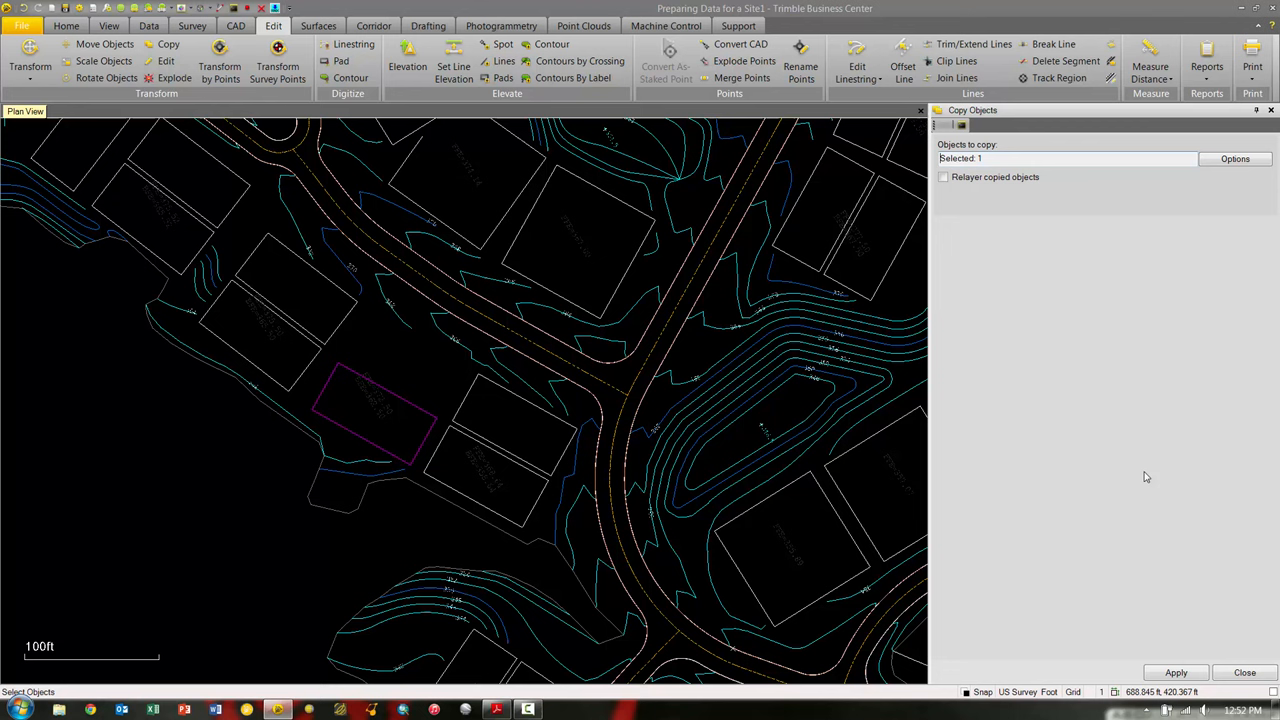
mouse_move(1020, 188)
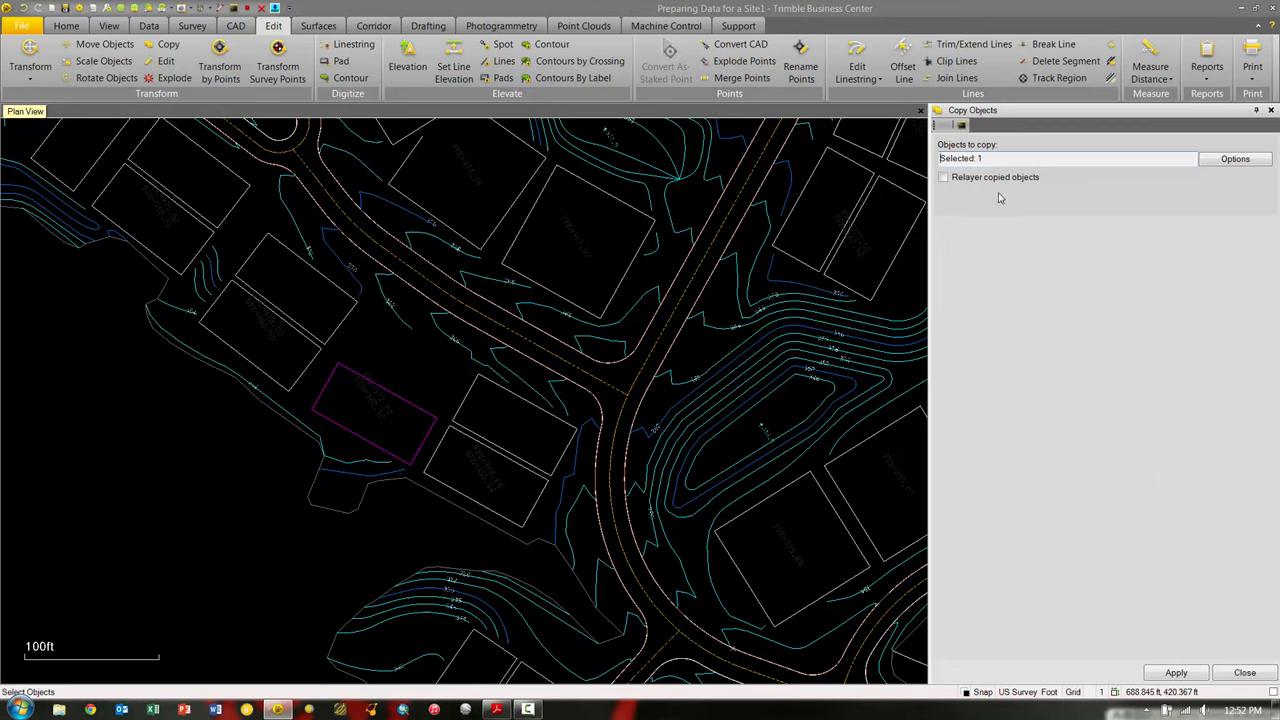
mouse_move(1004, 210)
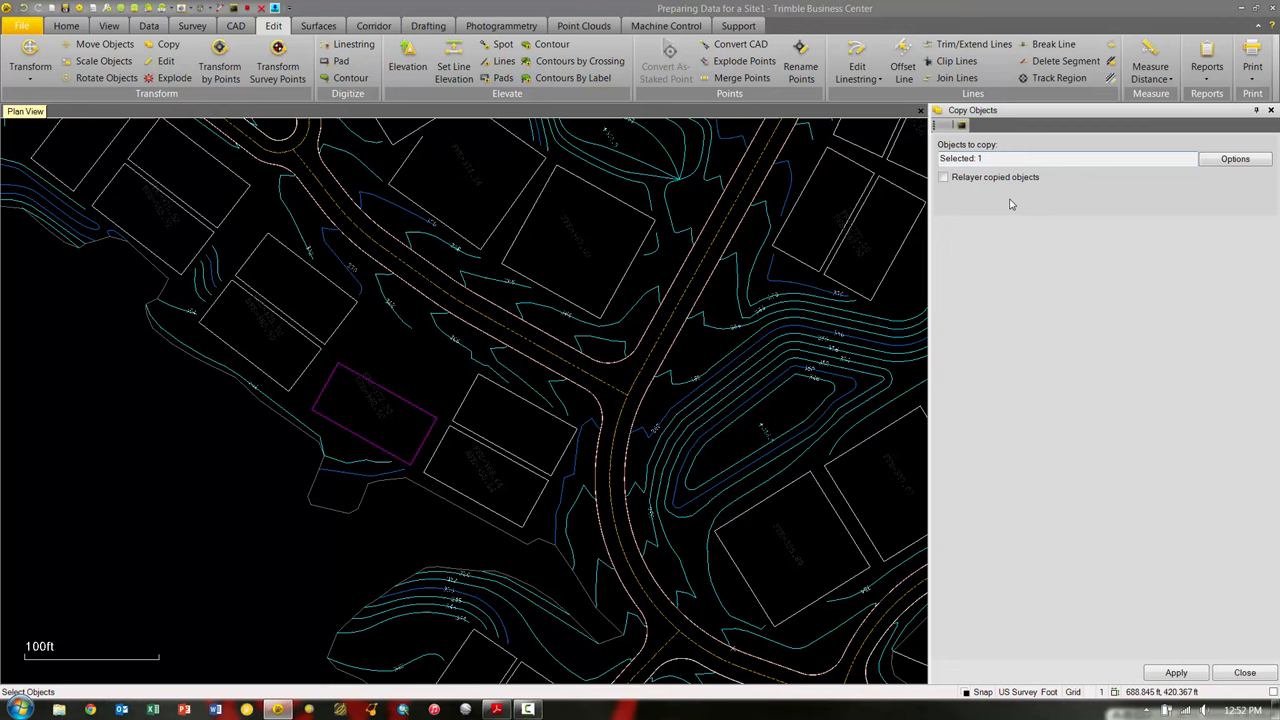
mouse_move(1042, 342)
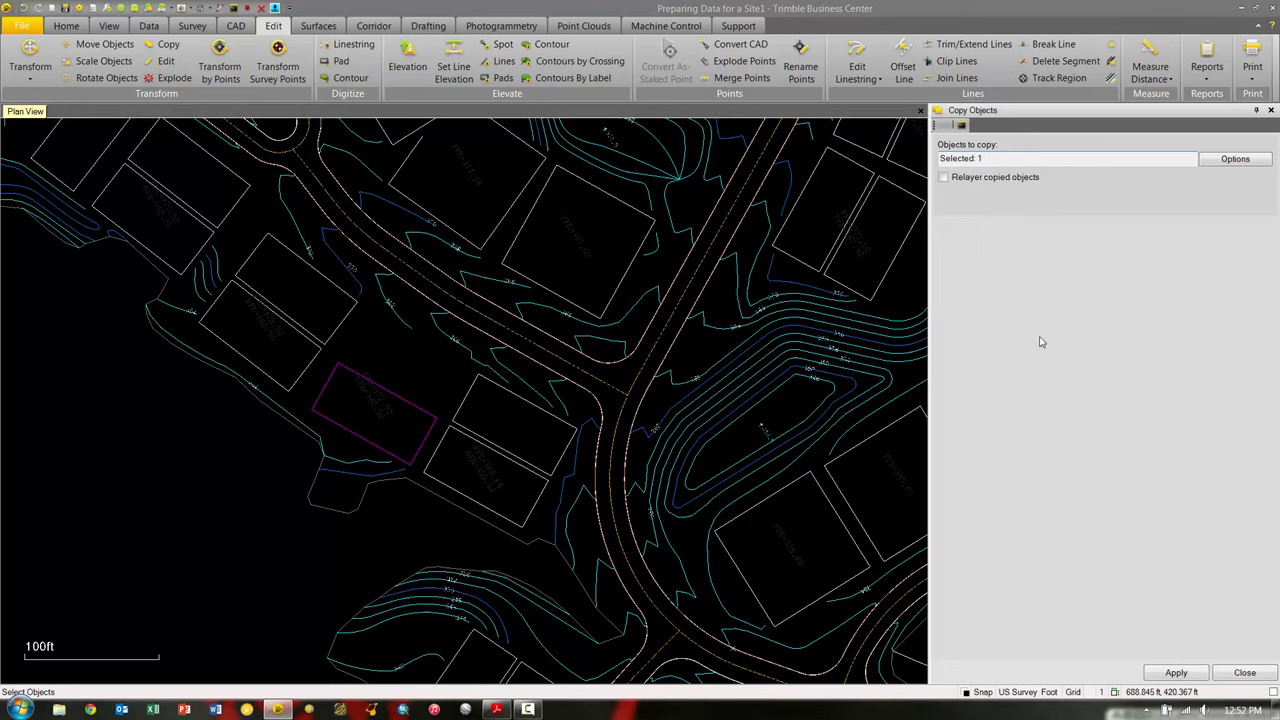
mouse_move(1164, 684)
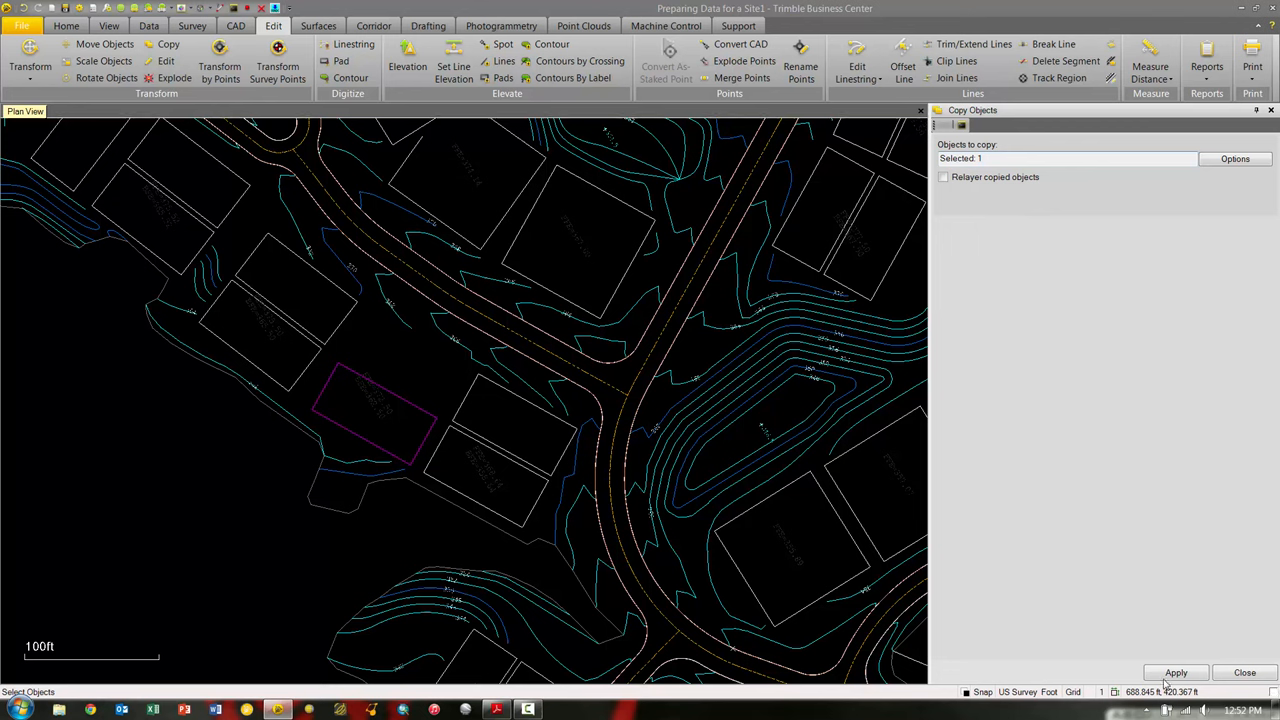
Apply the copy, pick a From point on the pad and bring up the snap options for the To point.
click(1176, 672)
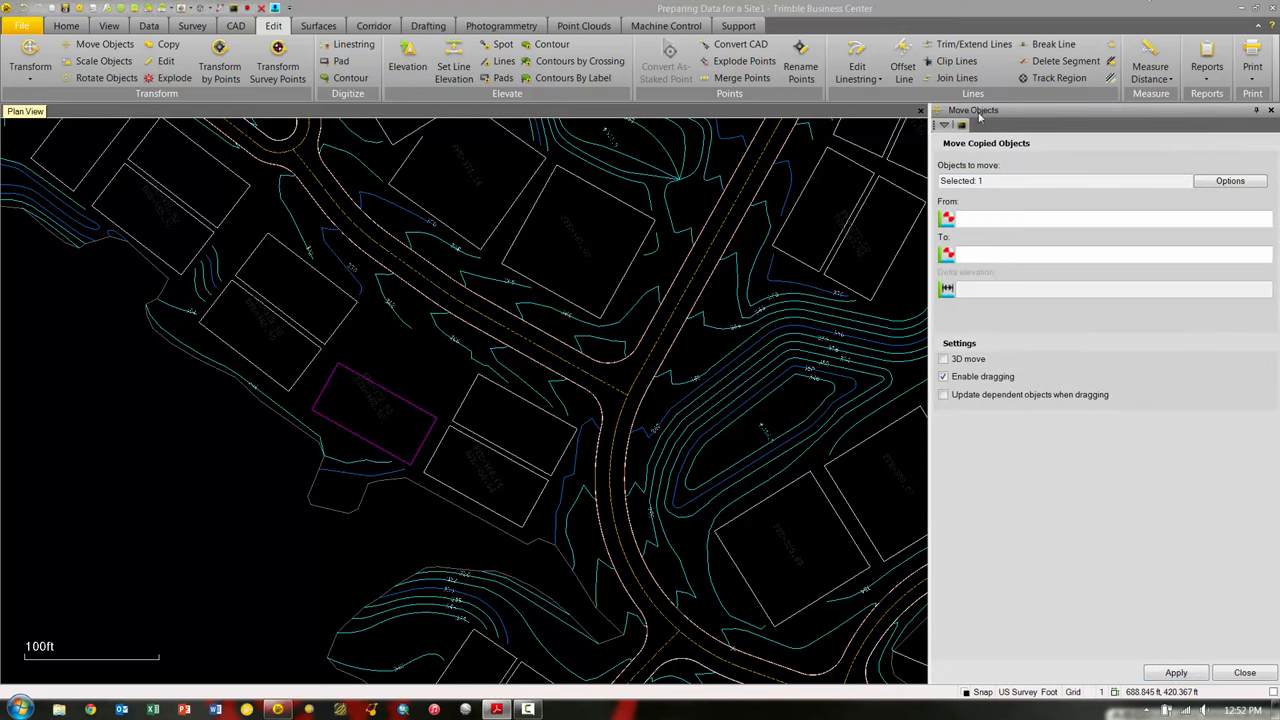
mouse_move(284, 350)
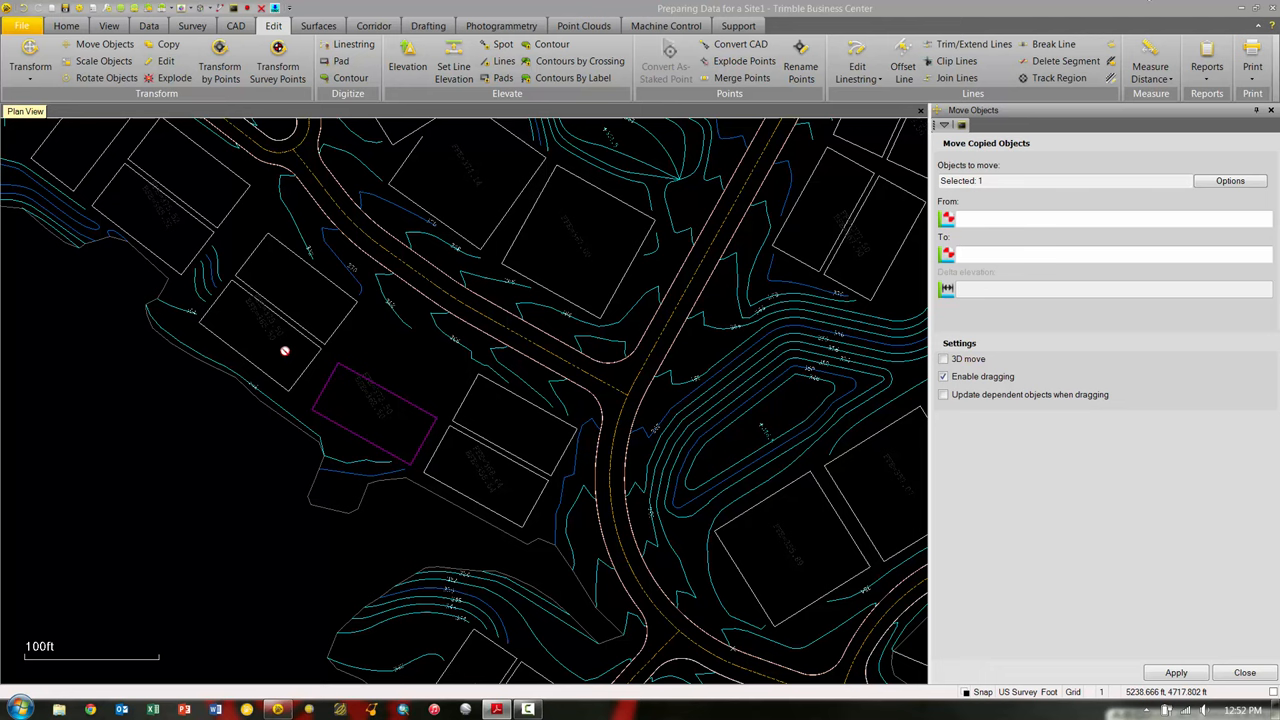
mouse_move(164, 280)
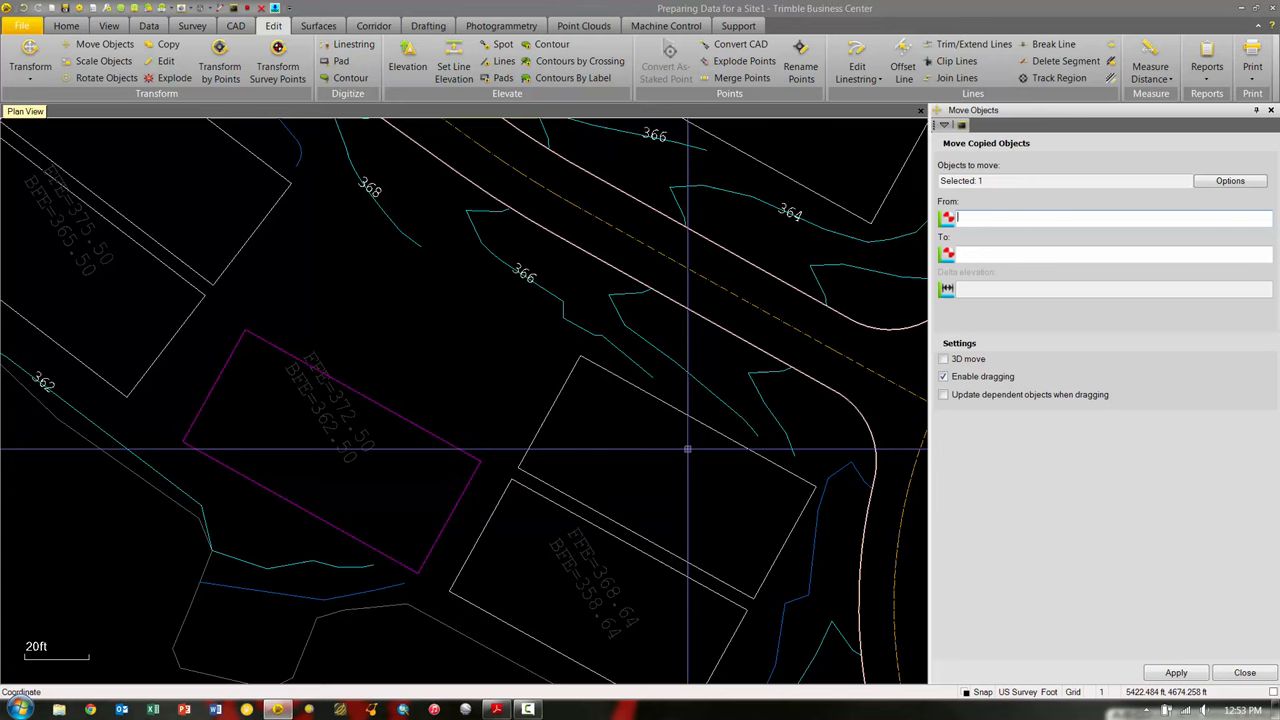
click(1100, 218)
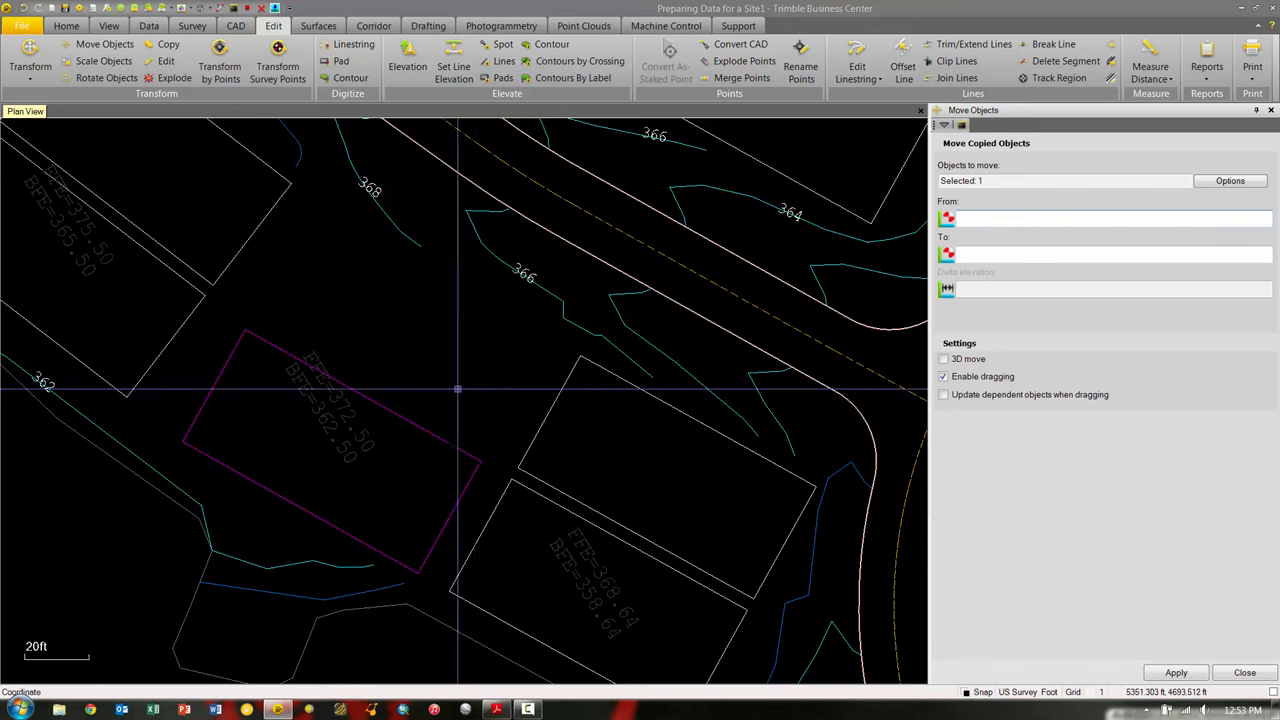
mouse_move(440, 320)
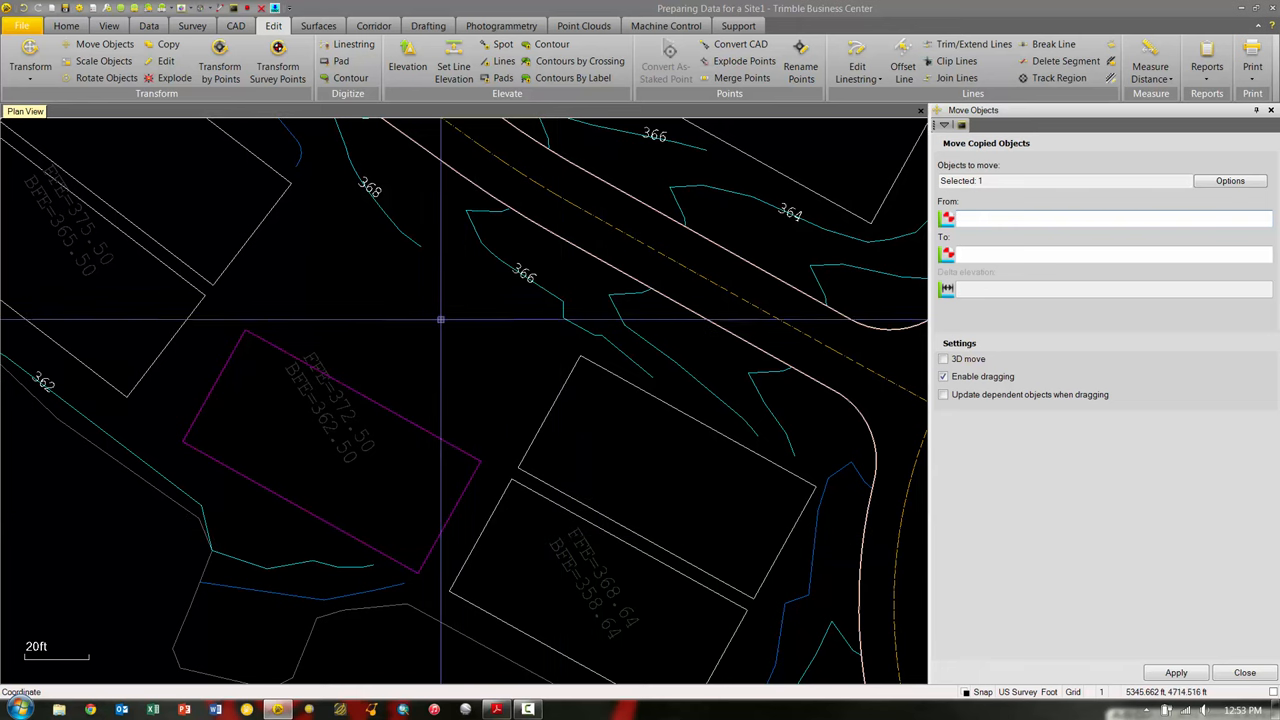
mouse_move(678, 448)
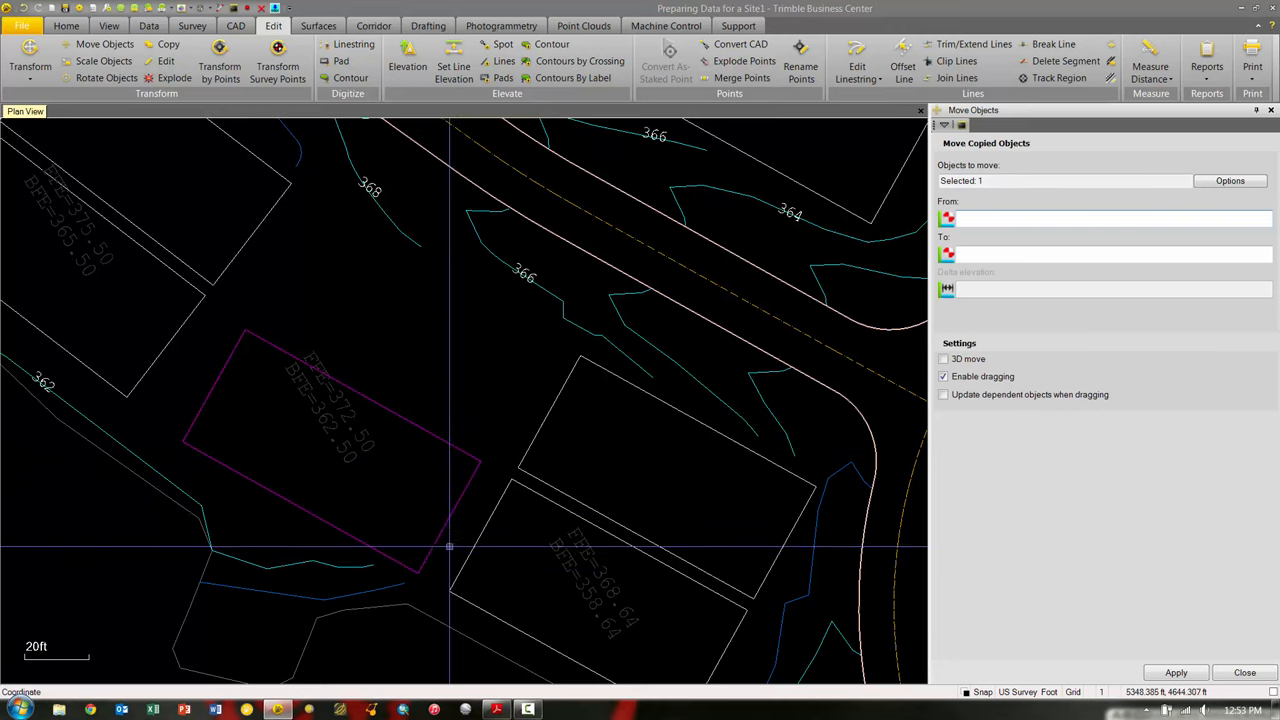
right_click(450, 548)
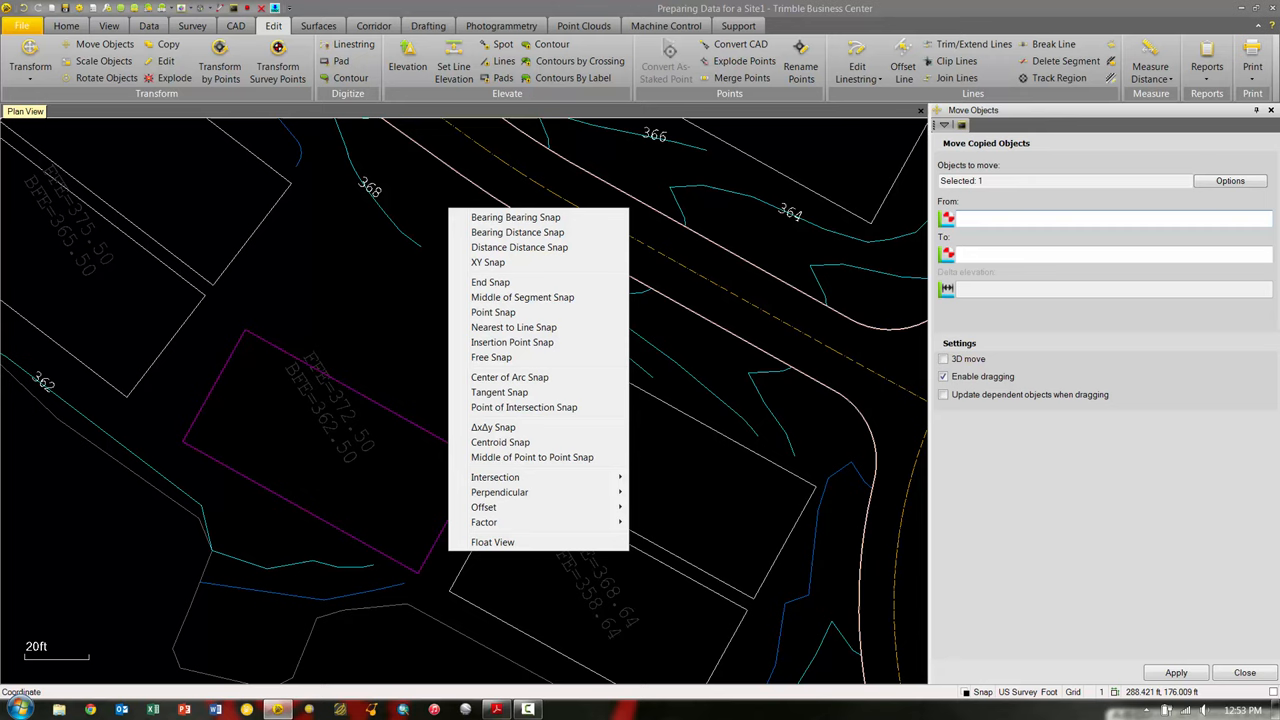
mouse_move(492, 540)
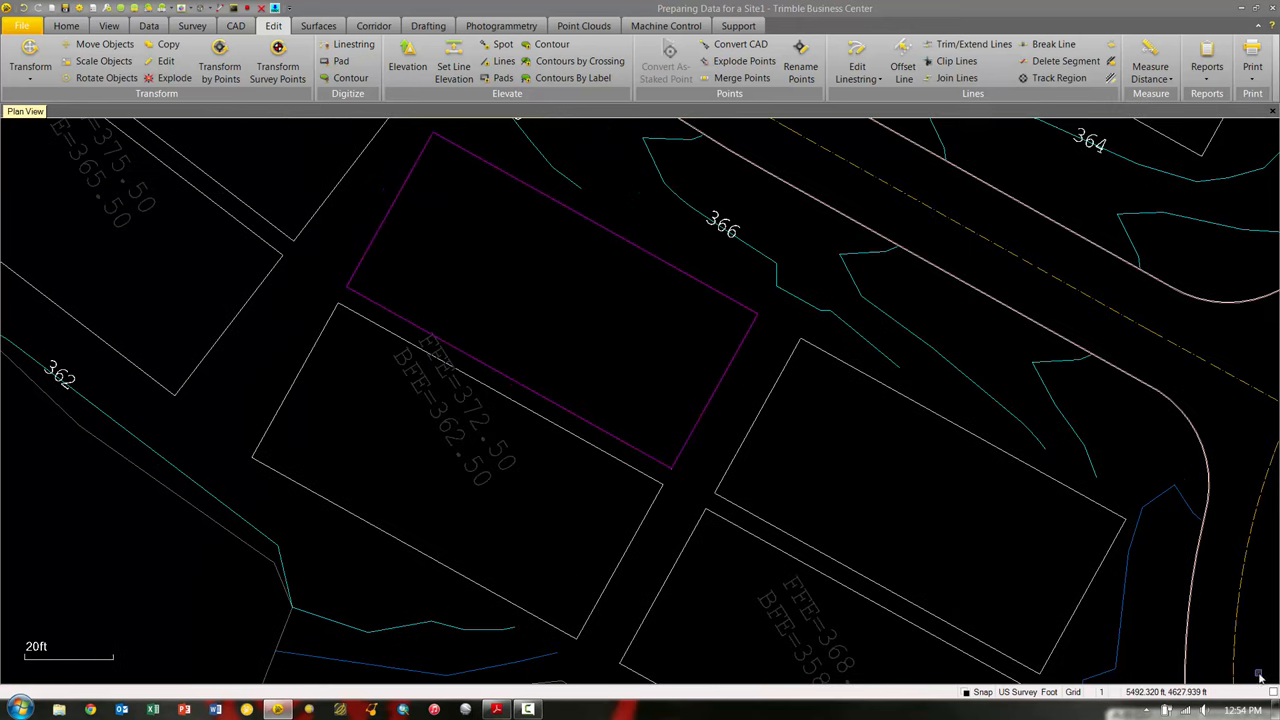
Place the copied pad in the gap and zoom toward the road's curb flow line.
click(838, 472)
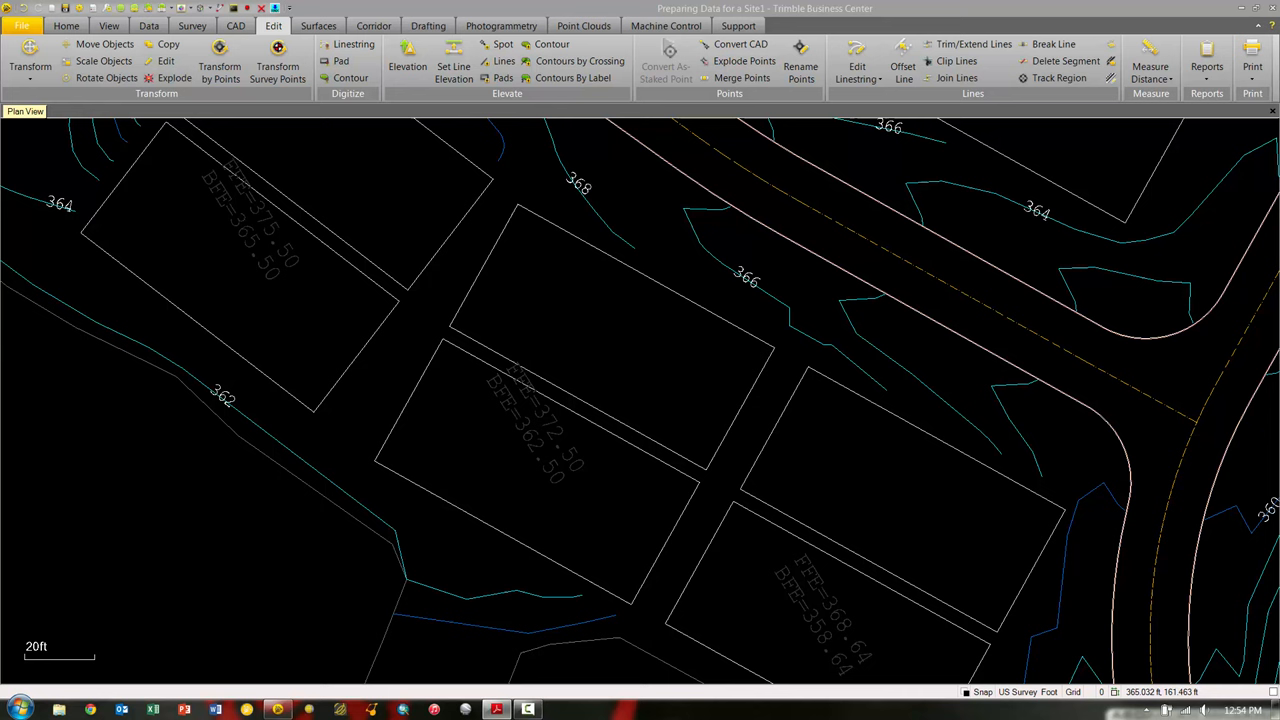
scroll(down, 3)
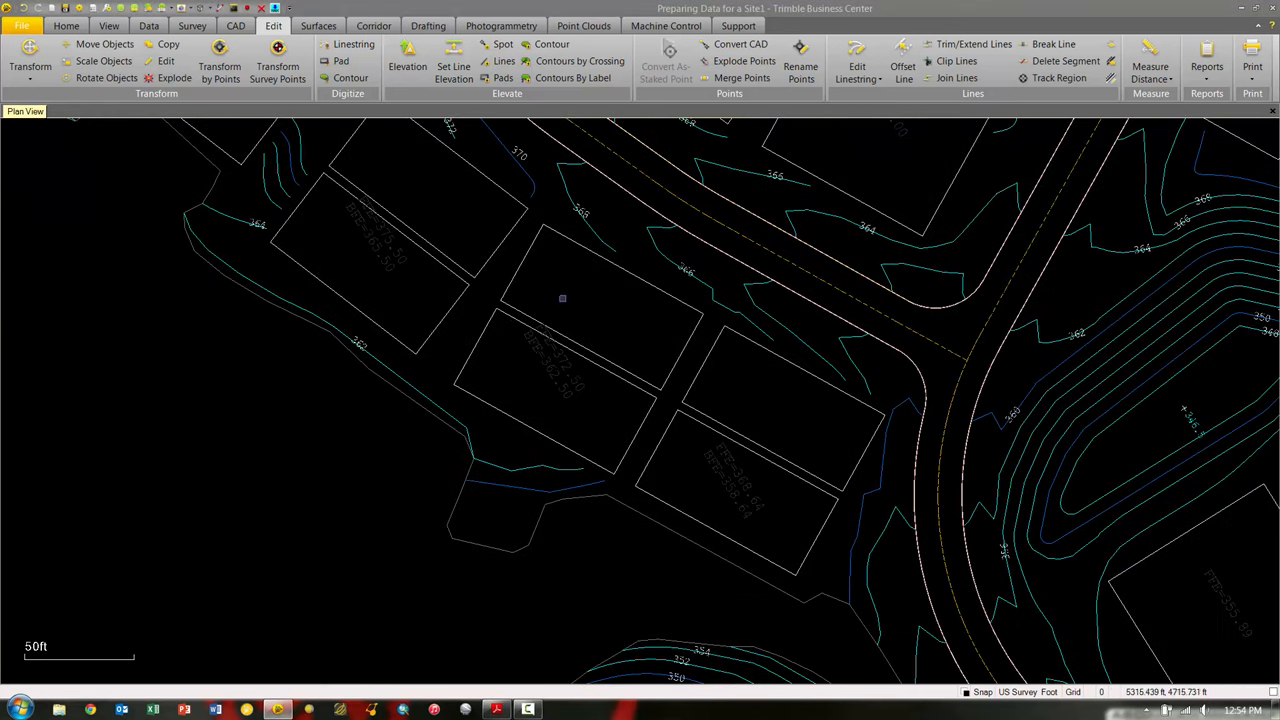
scroll(down, 3)
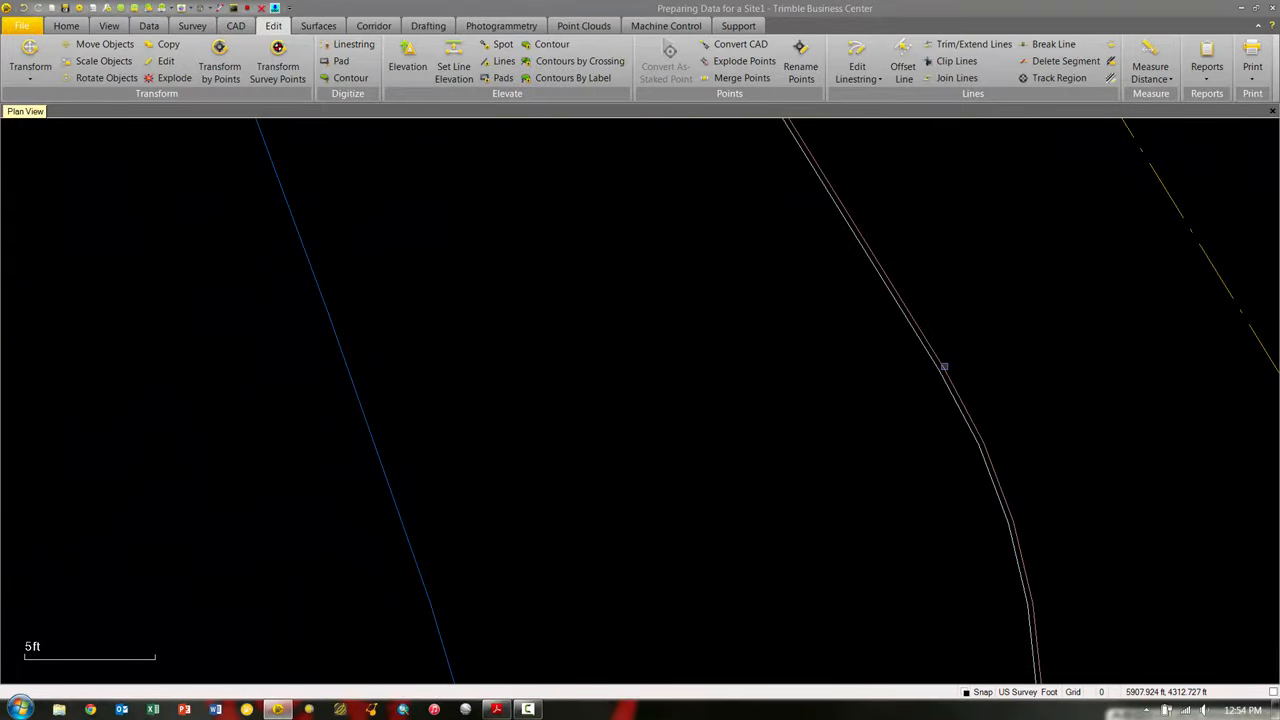
mouse_move(928, 344)
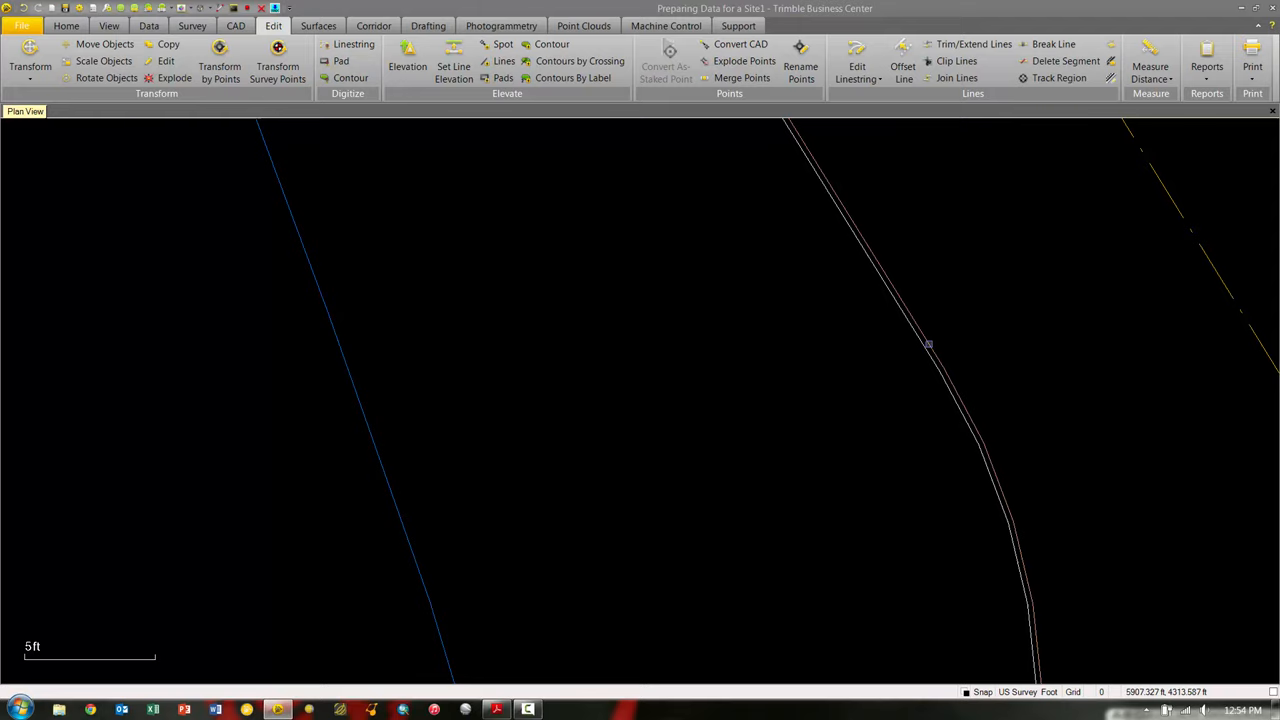
mouse_move(932, 328)
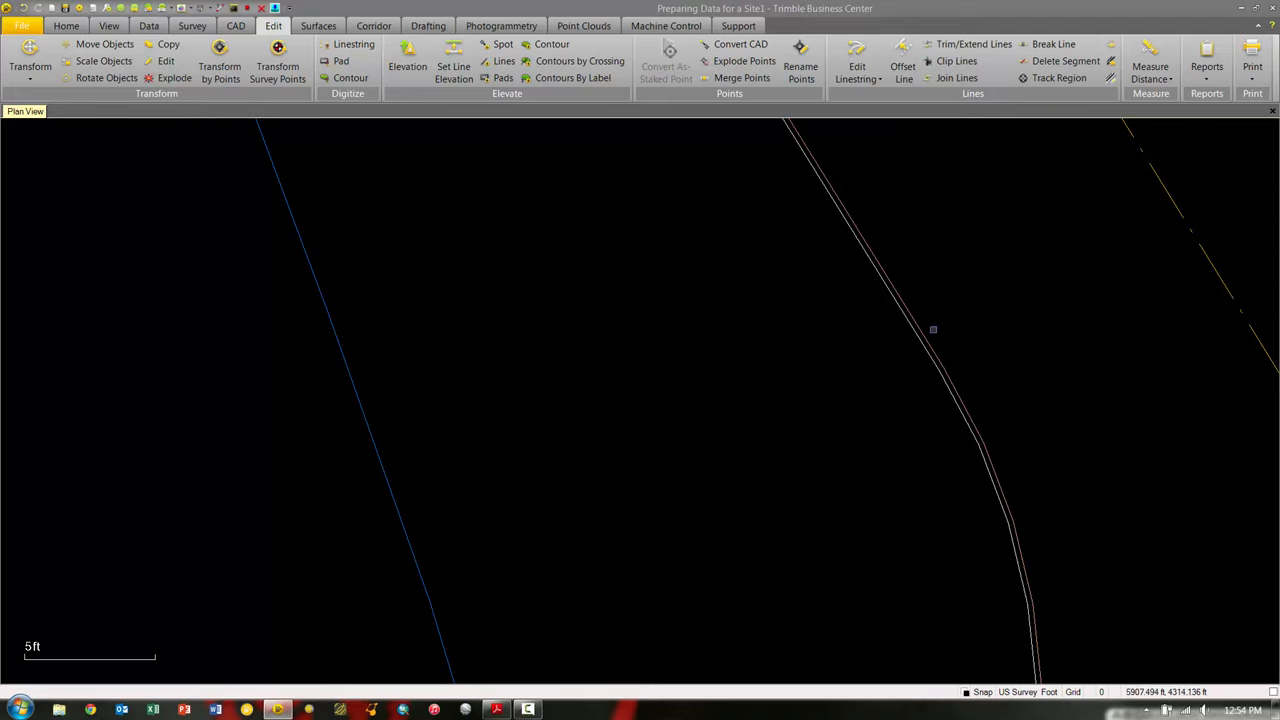
mouse_move(920, 350)
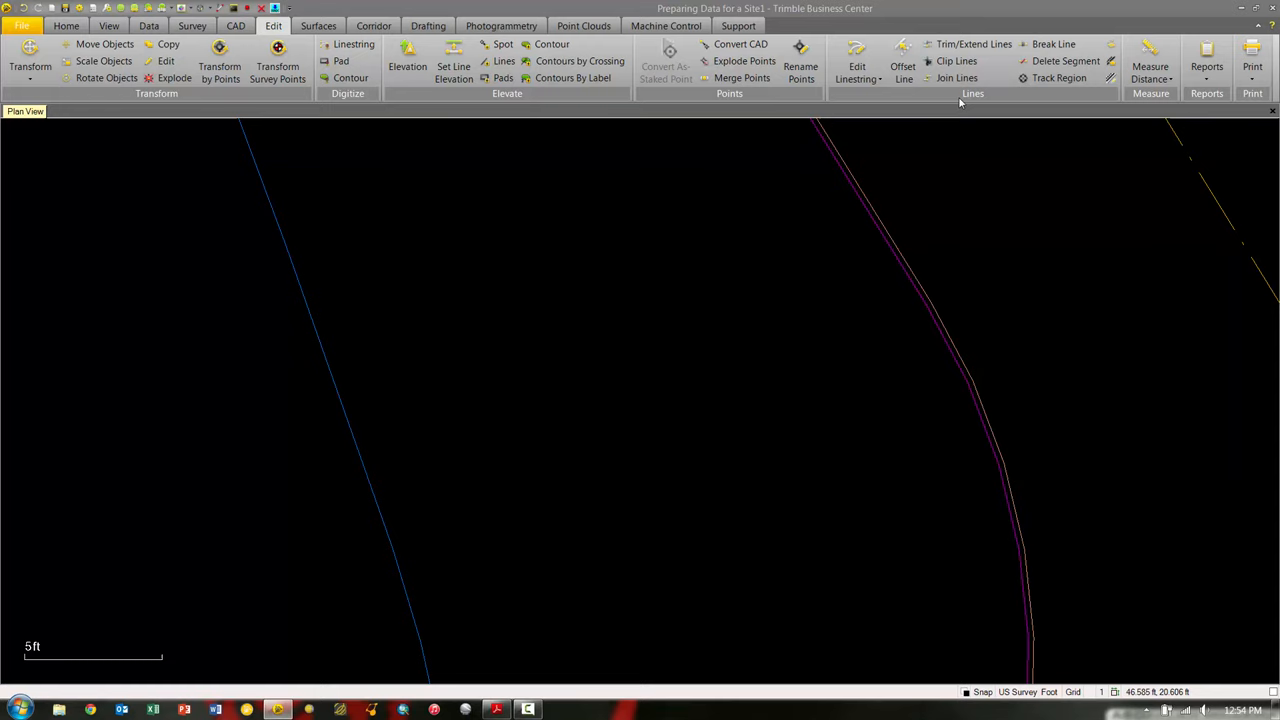
Start Offset Line on the flow line and name the new line 'Back of curb'.
click(904, 66)
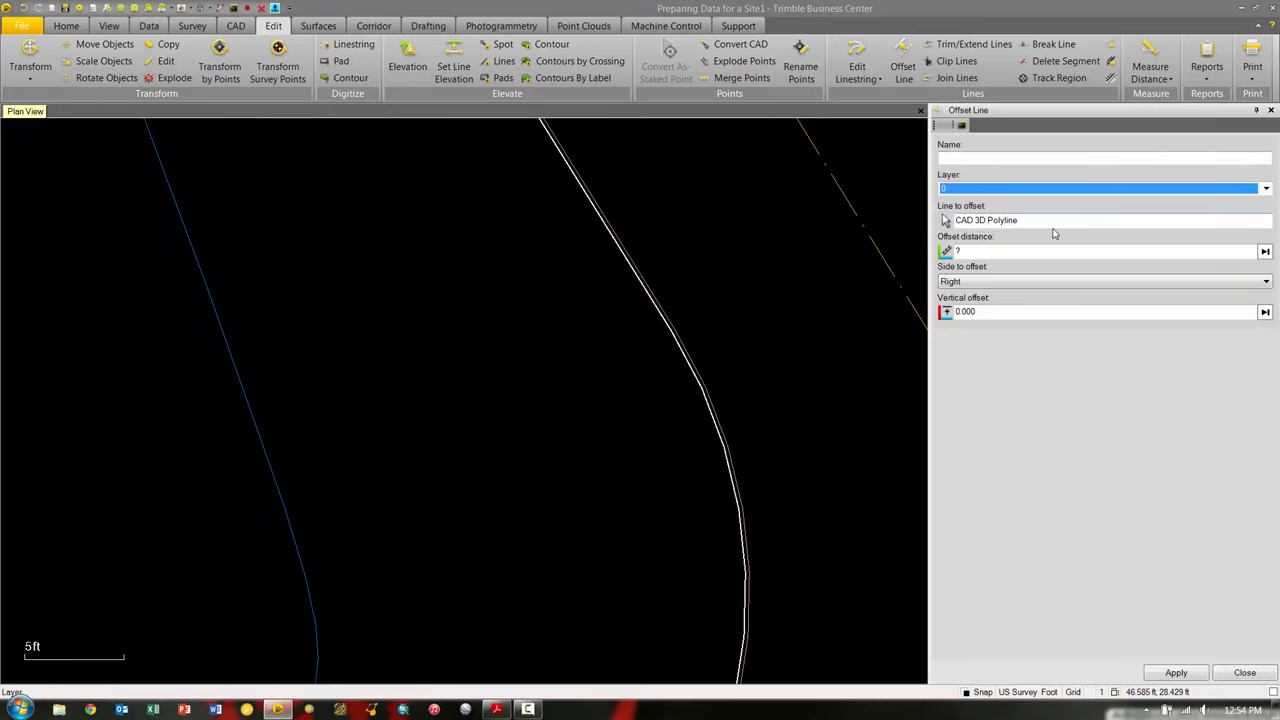
click(990, 220)
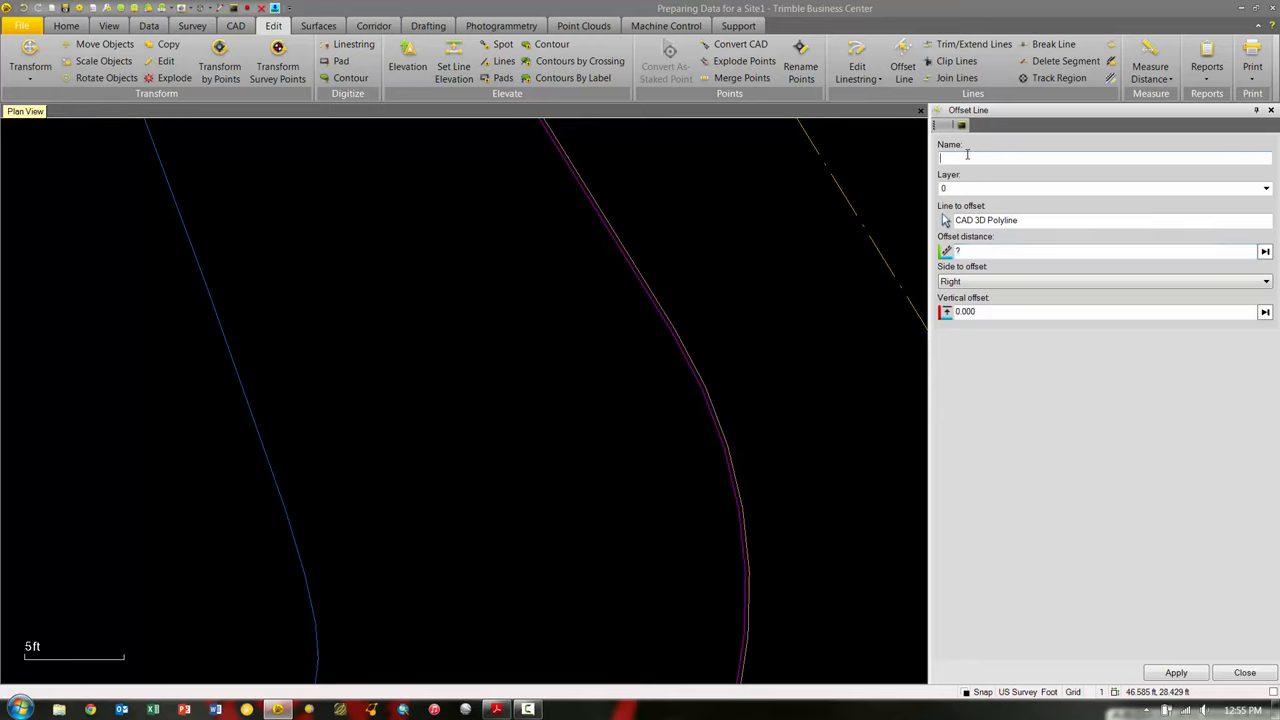
text(B)
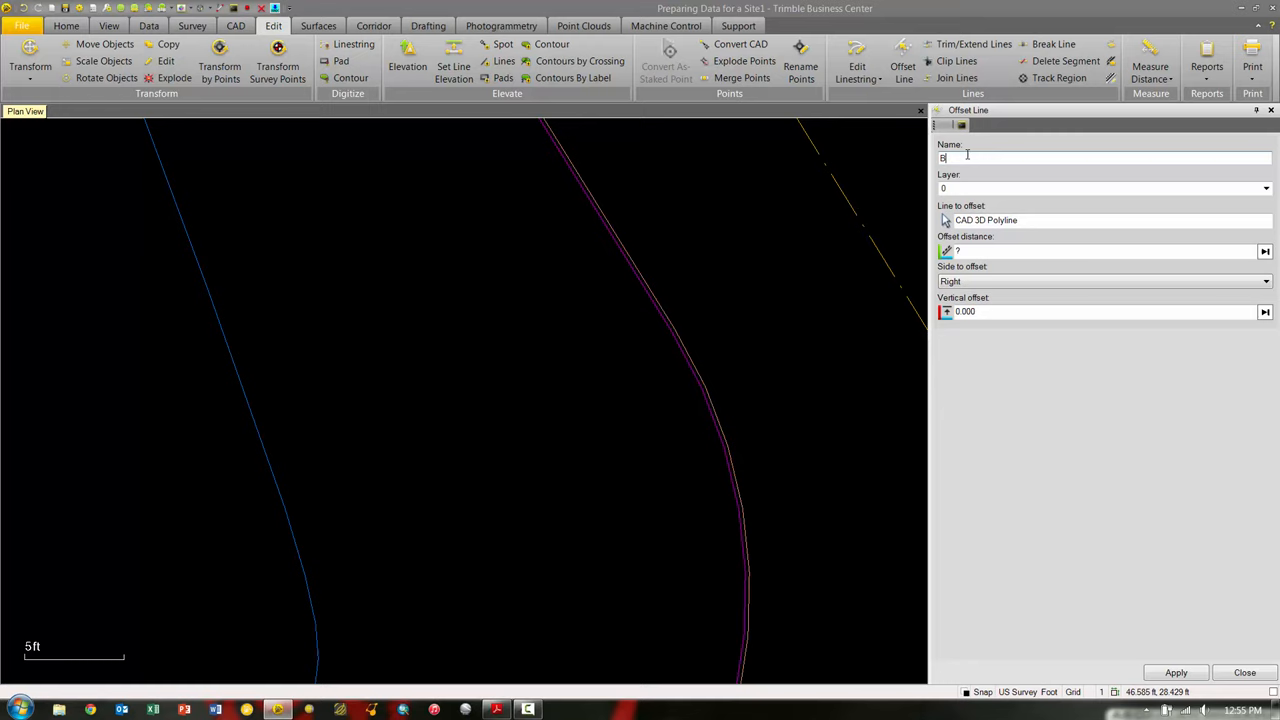
text(ack of curb)
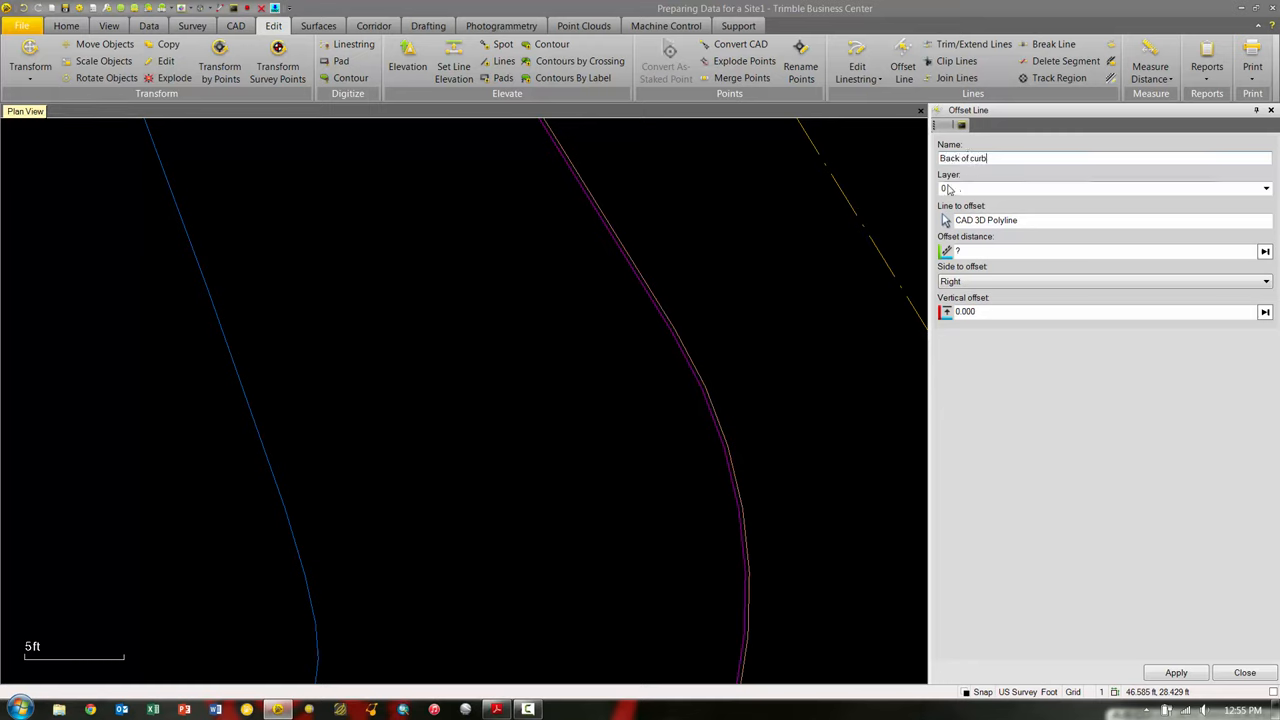
click(1266, 188)
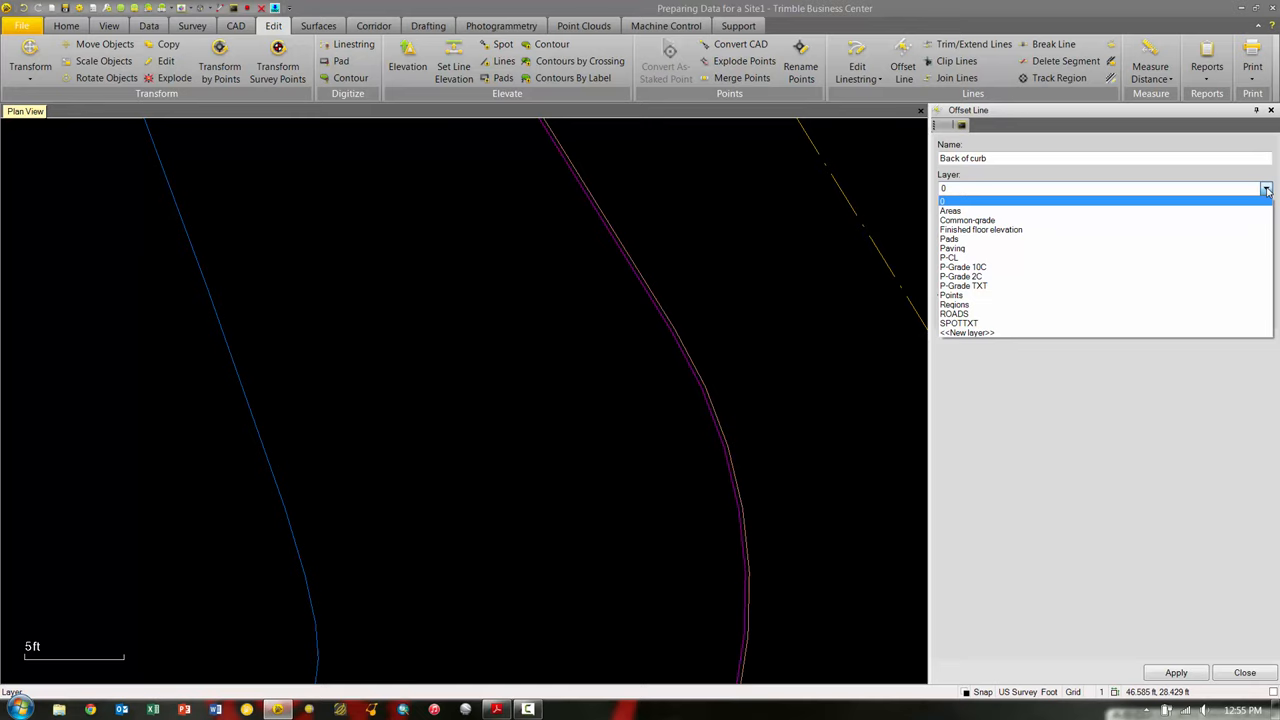
mouse_move(688, 274)
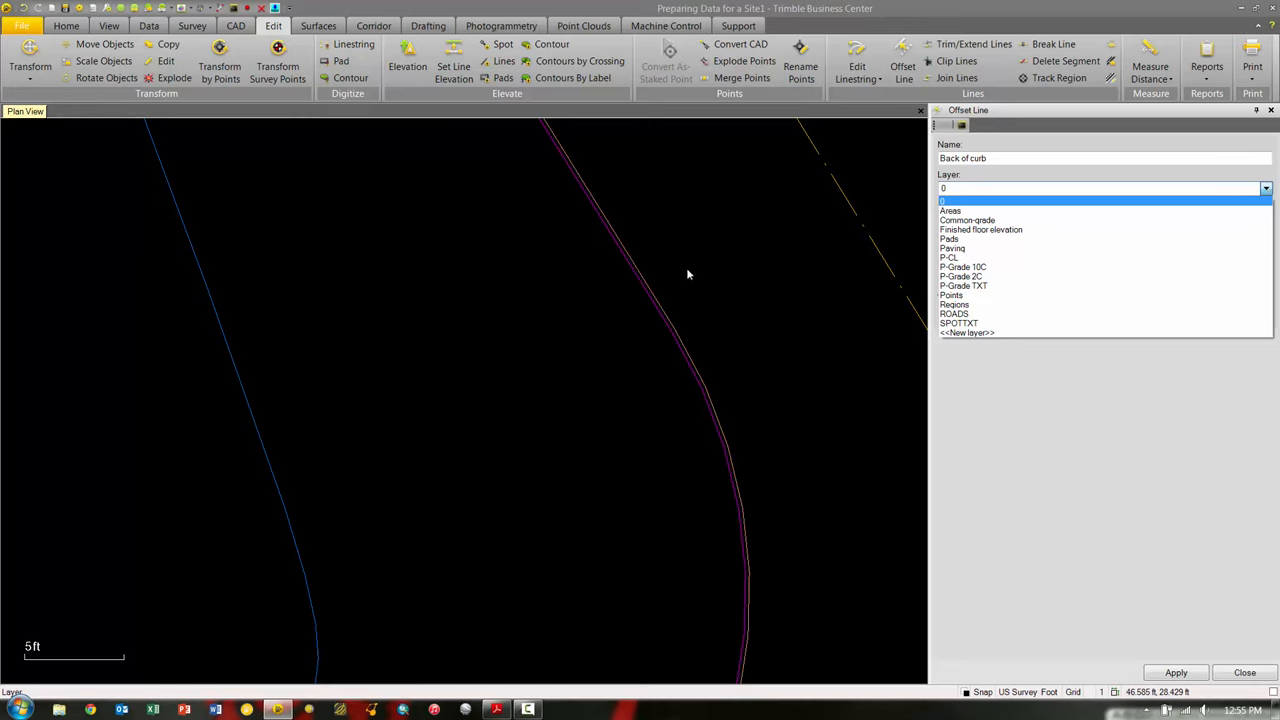
mouse_move(1008, 178)
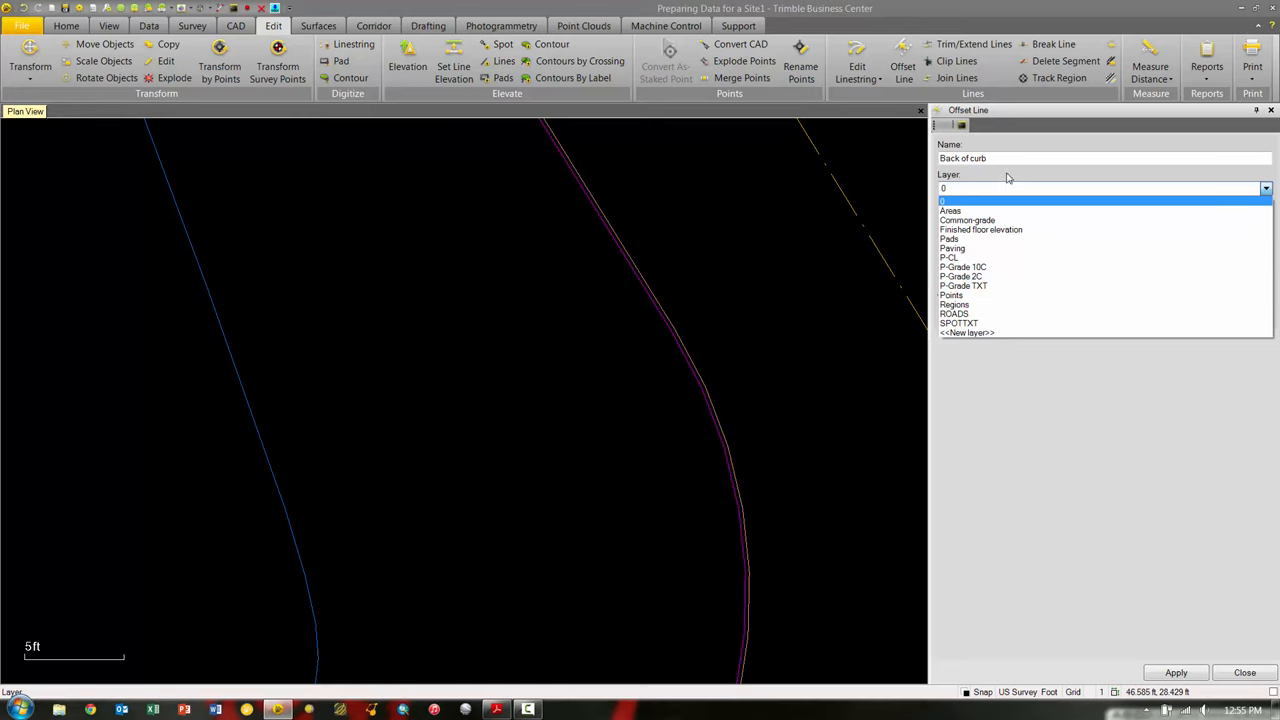
Put the offset on the ROADS layer, 1.000 ft to the Right side of the flow line.
click(942, 200)
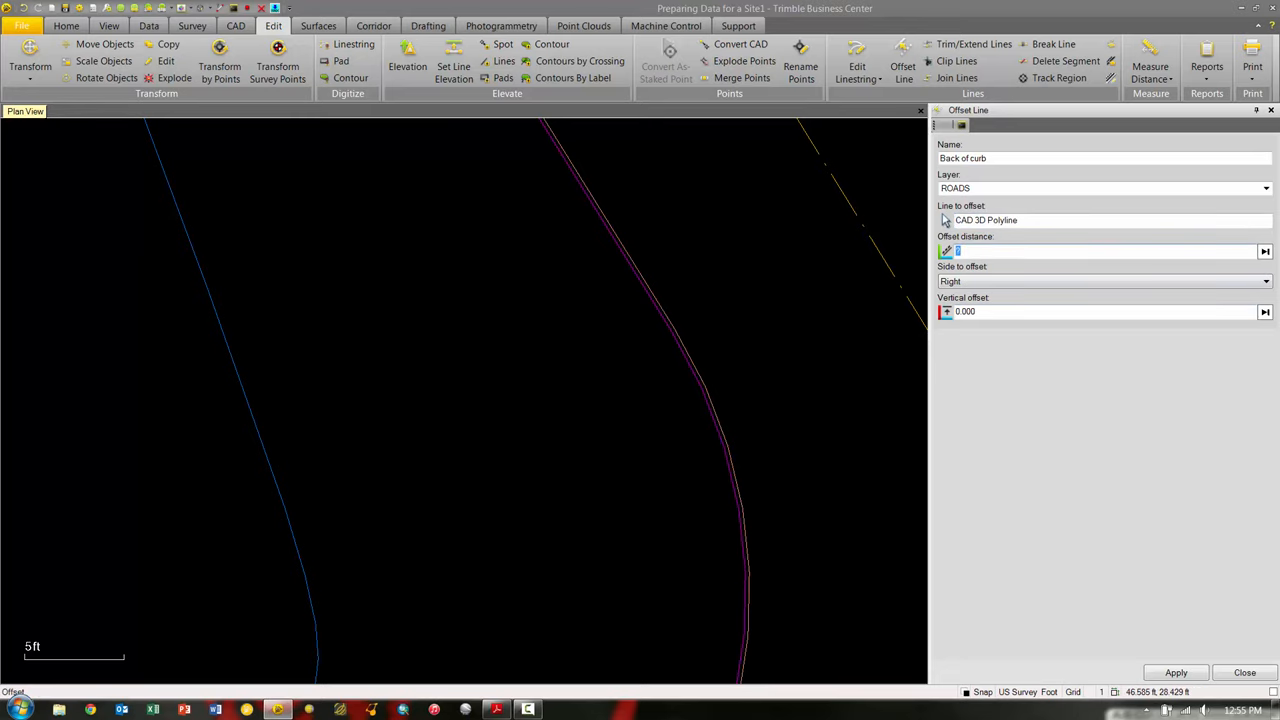
mouse_move(662, 408)
text(1.000)
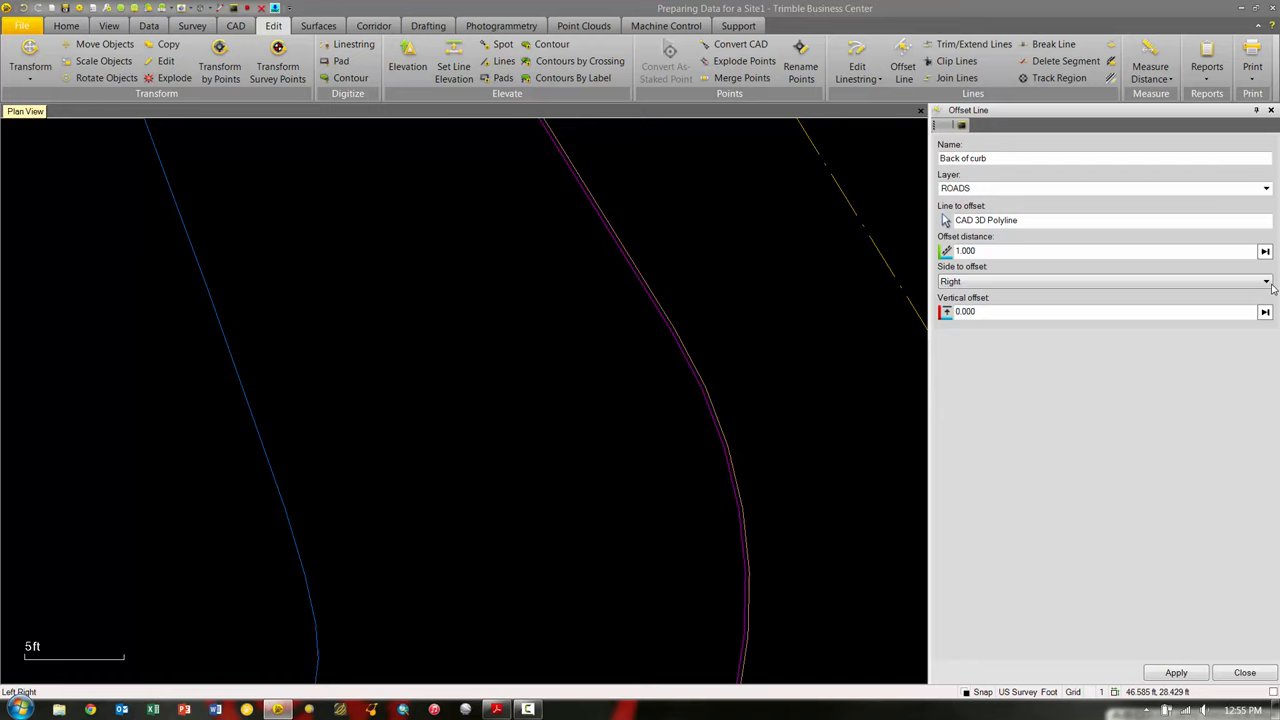
click(1266, 280)
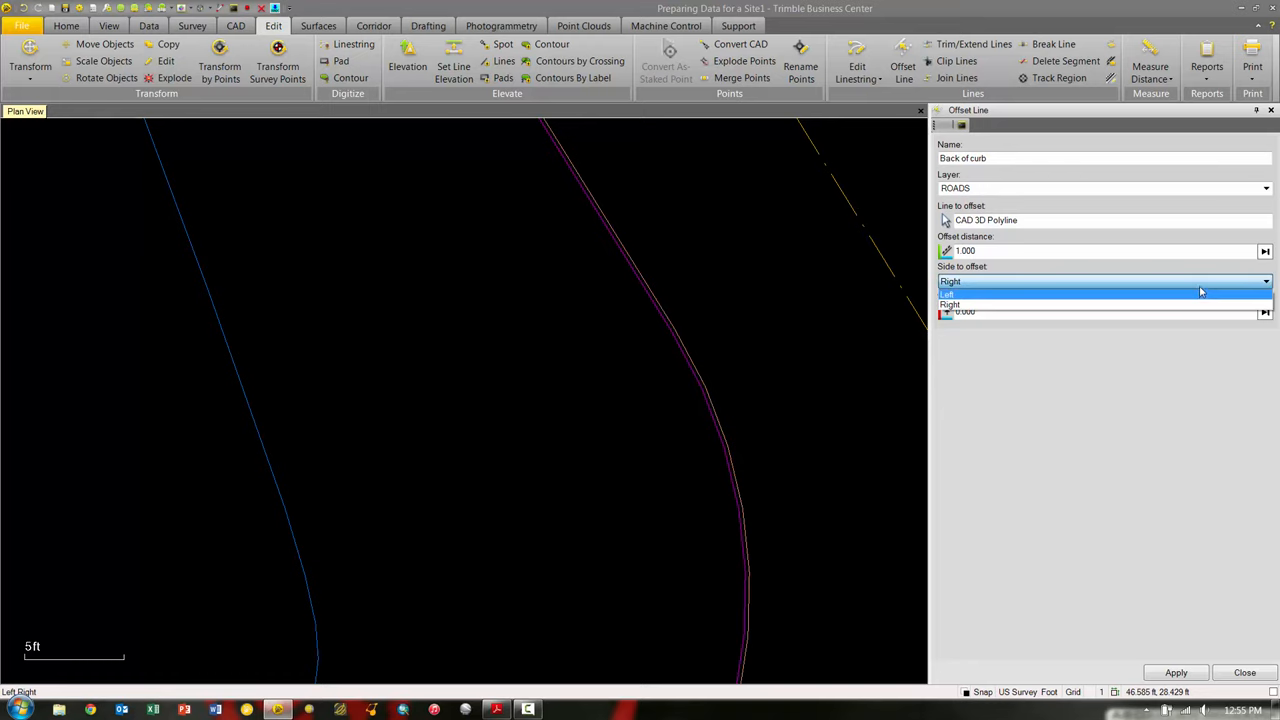
mouse_move(1186, 270)
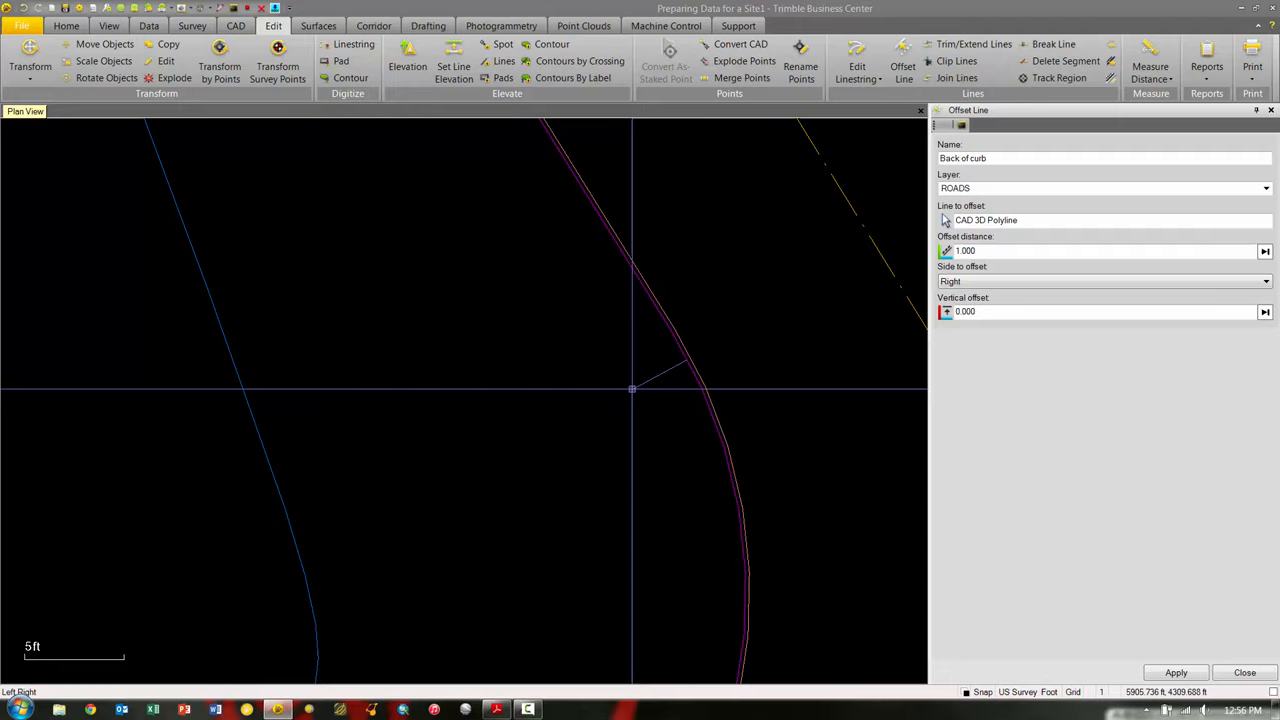
click(1100, 312)
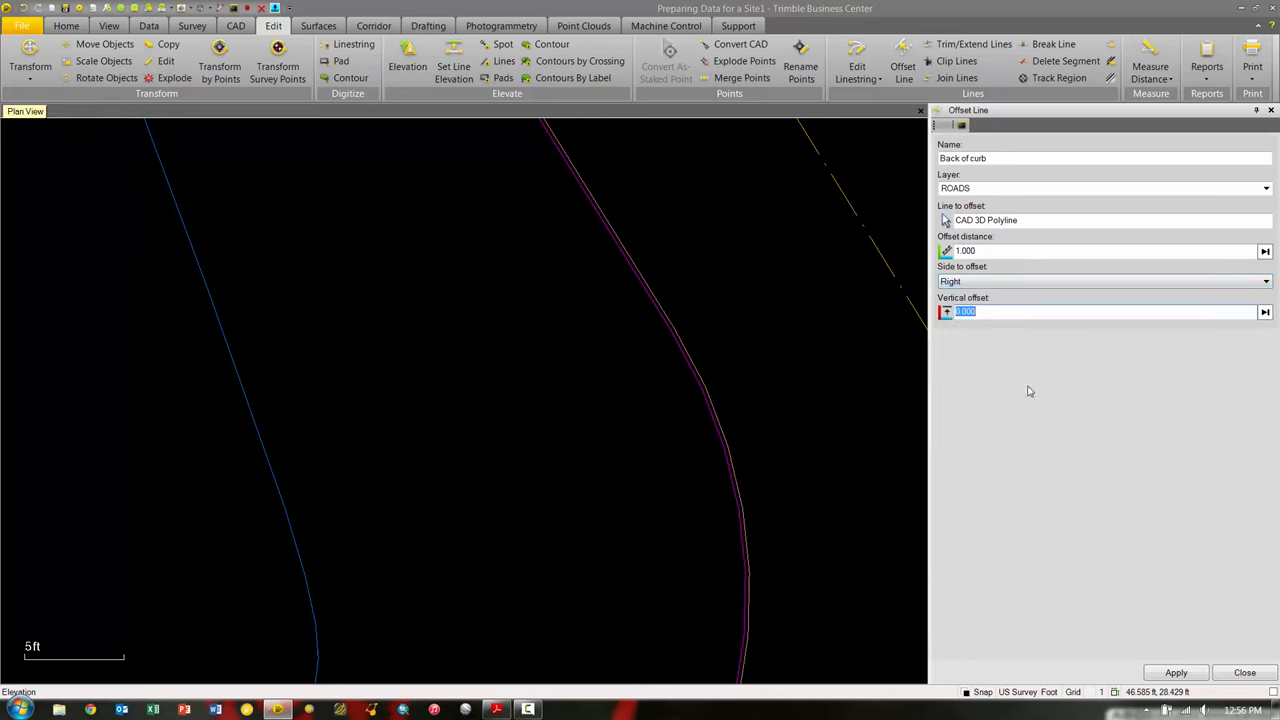
mouse_move(1044, 536)
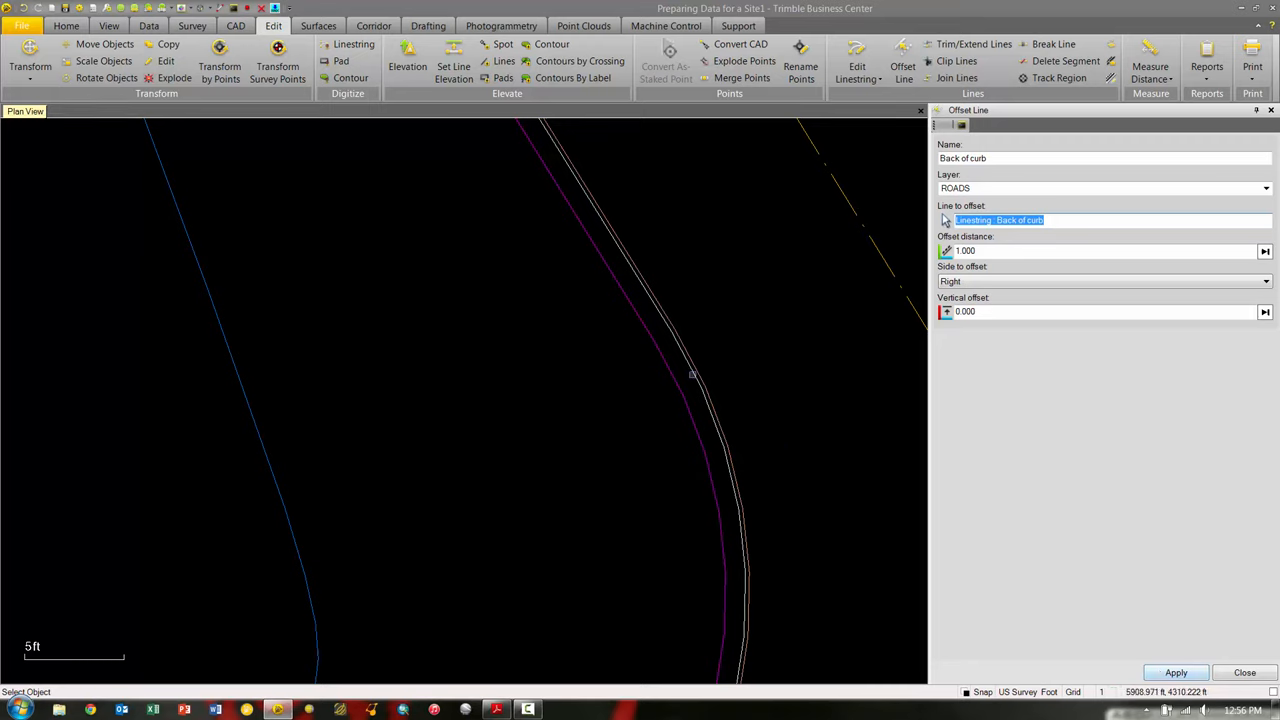
mouse_move(704, 420)
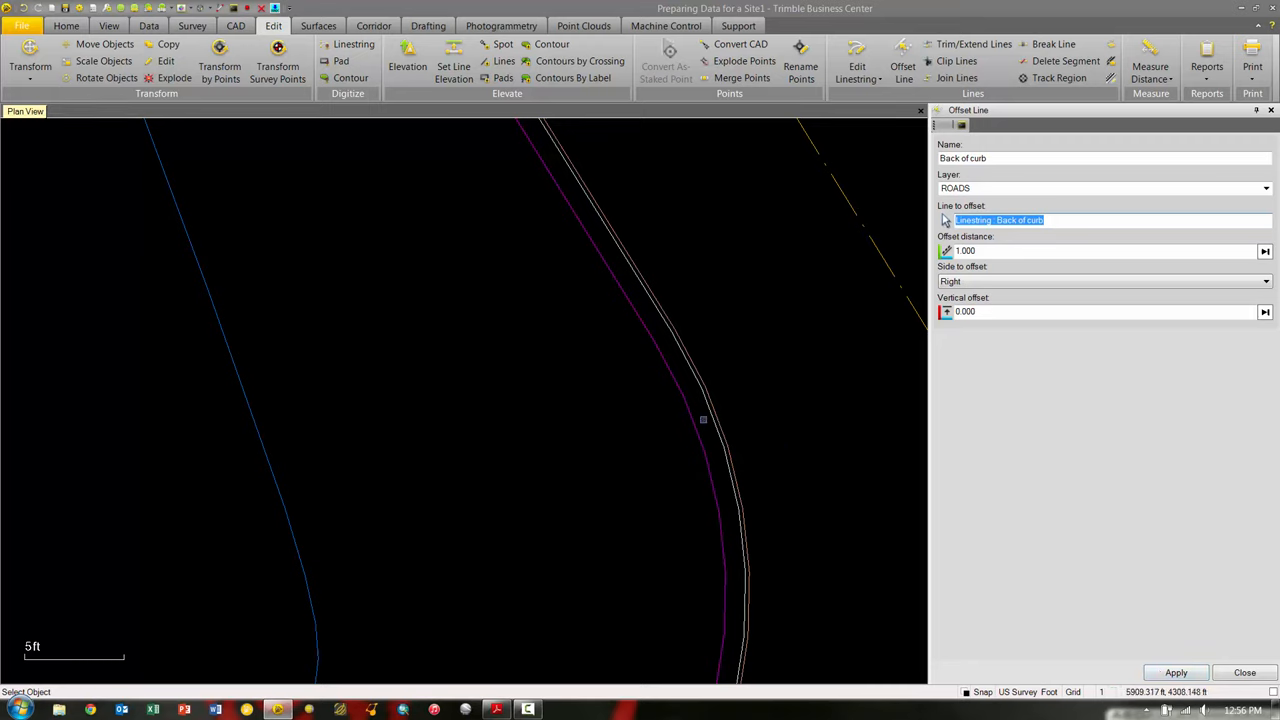